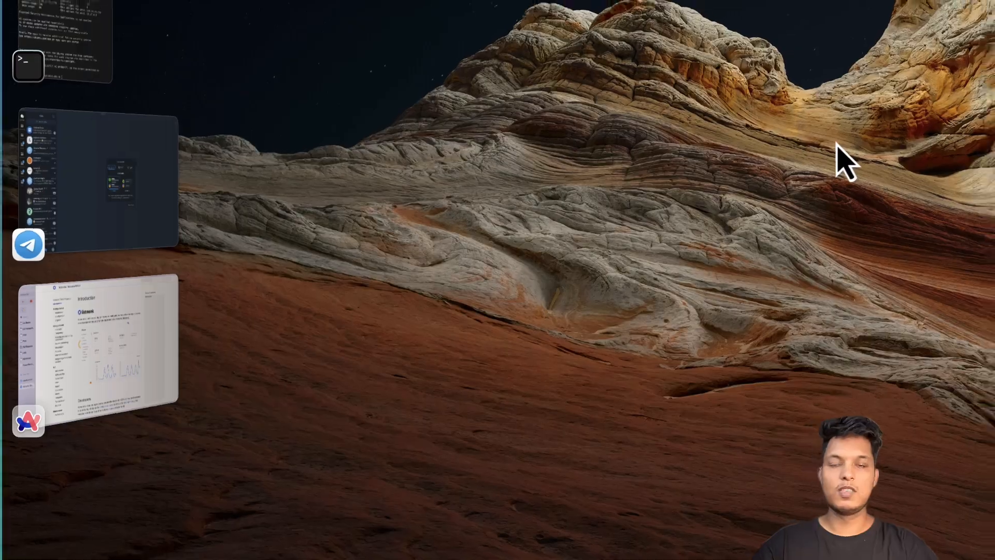
Bring the Arc window with the listmonk docs Introduction page to the front
left_click(95, 343)
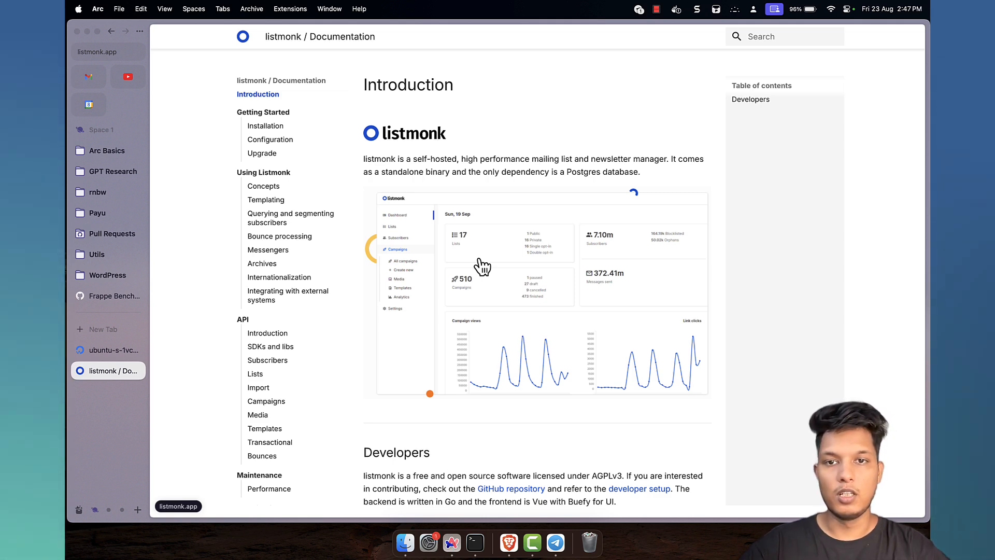
mouse_move(477, 168)
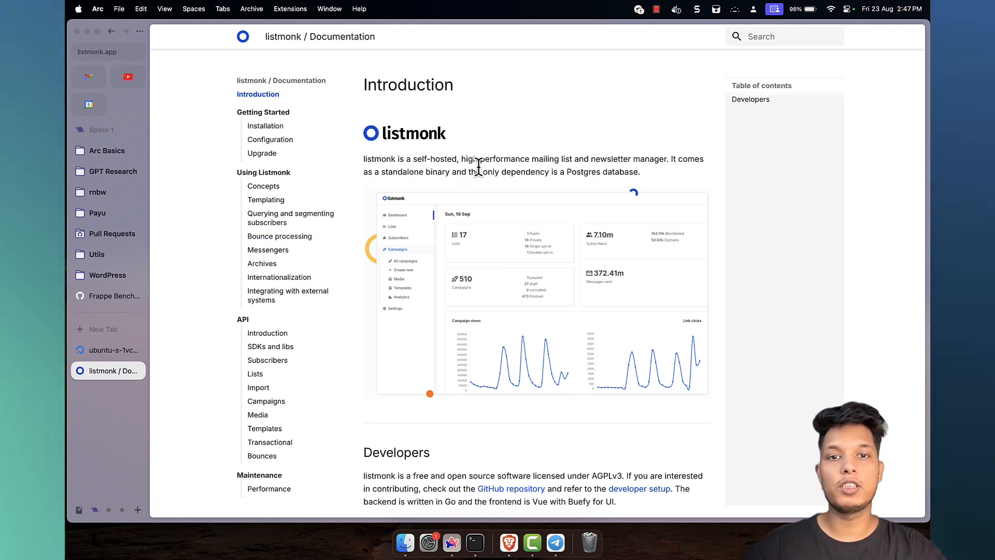
mouse_move(577, 159)
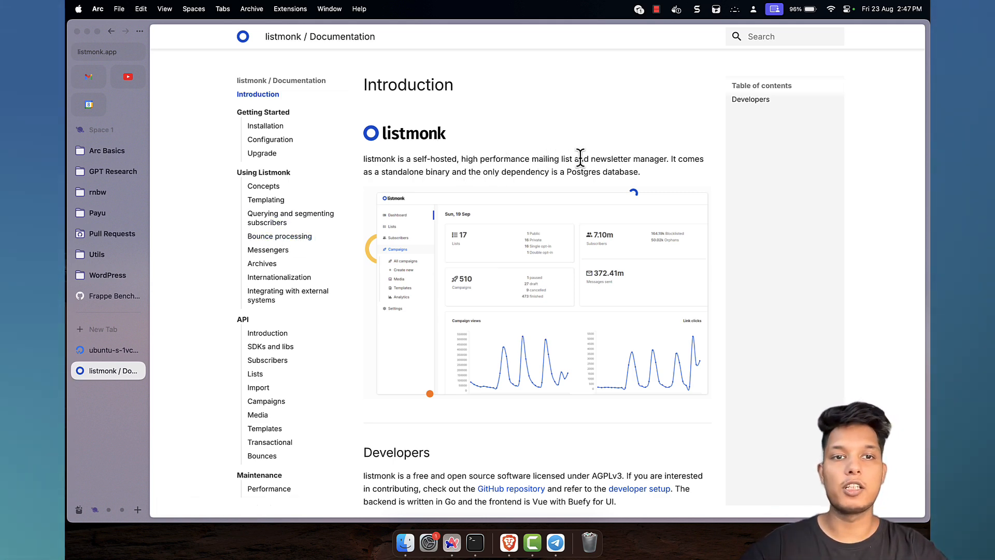
mouse_move(540, 287)
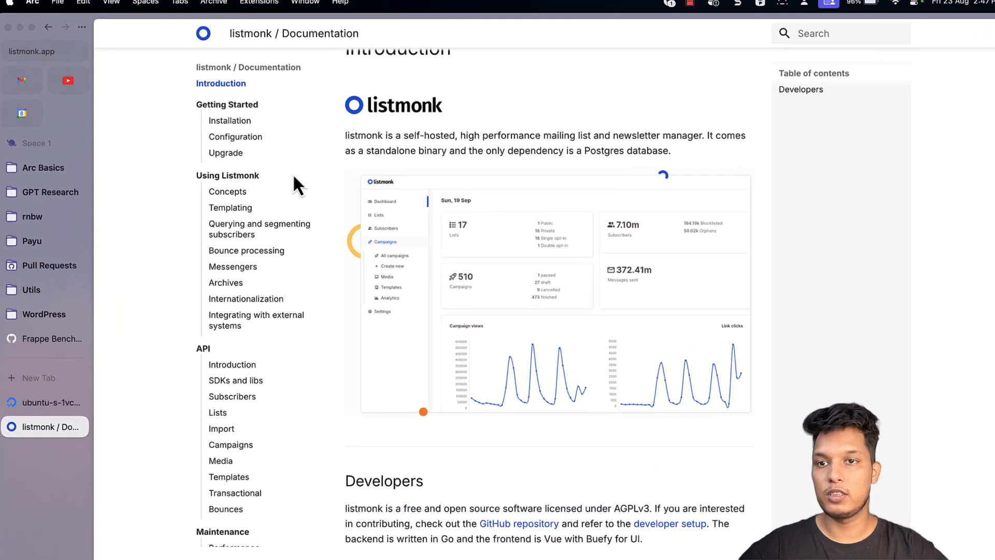
Go to the Installation docs page and scroll to the Production Easy Docker install commands
left_click(230, 120)
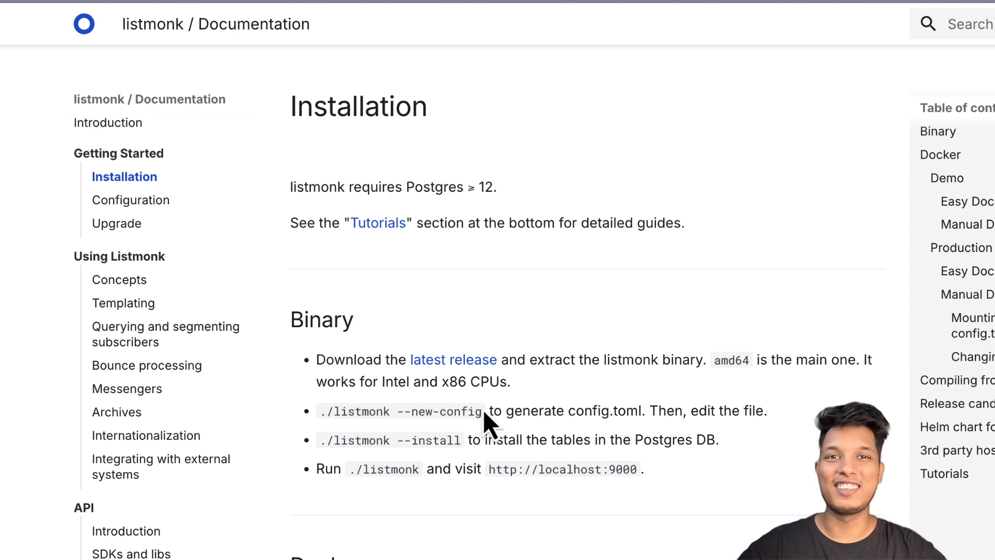
scroll("down", 3)
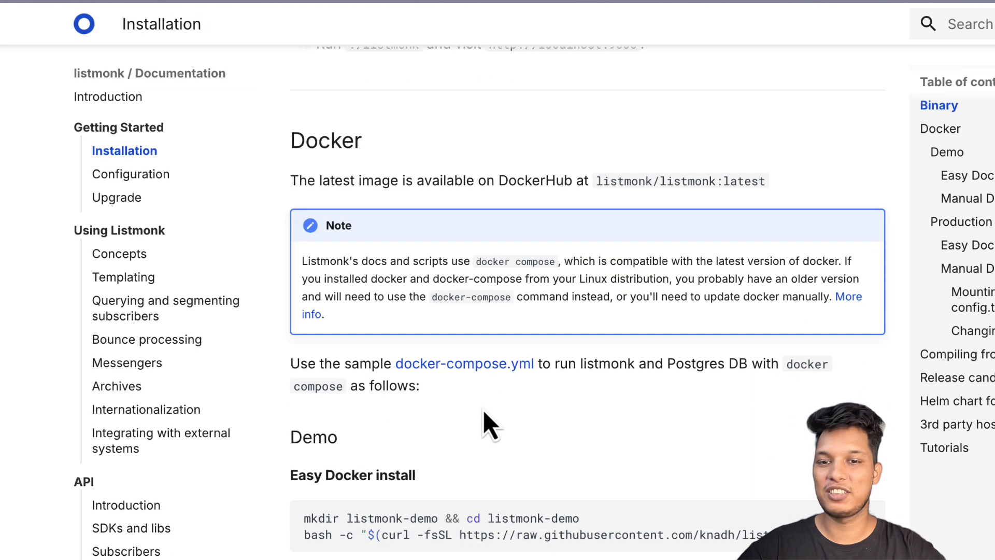
scroll("down", 3)
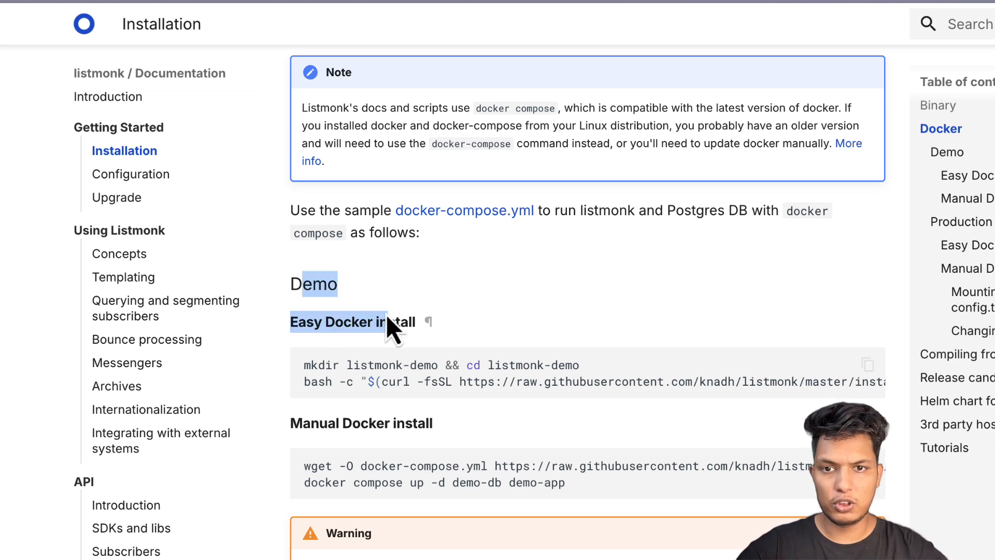
scroll("down", 3)
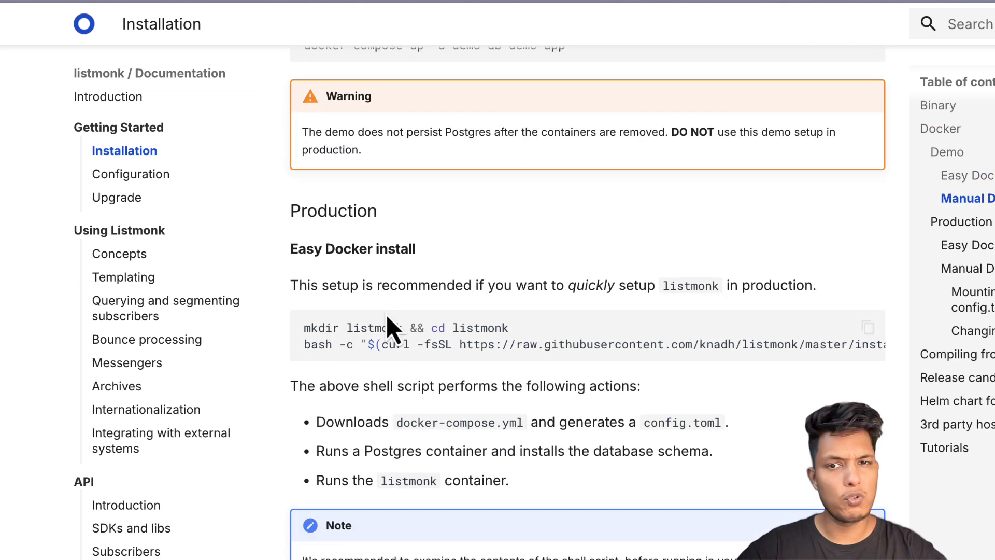
double_click(353, 248)
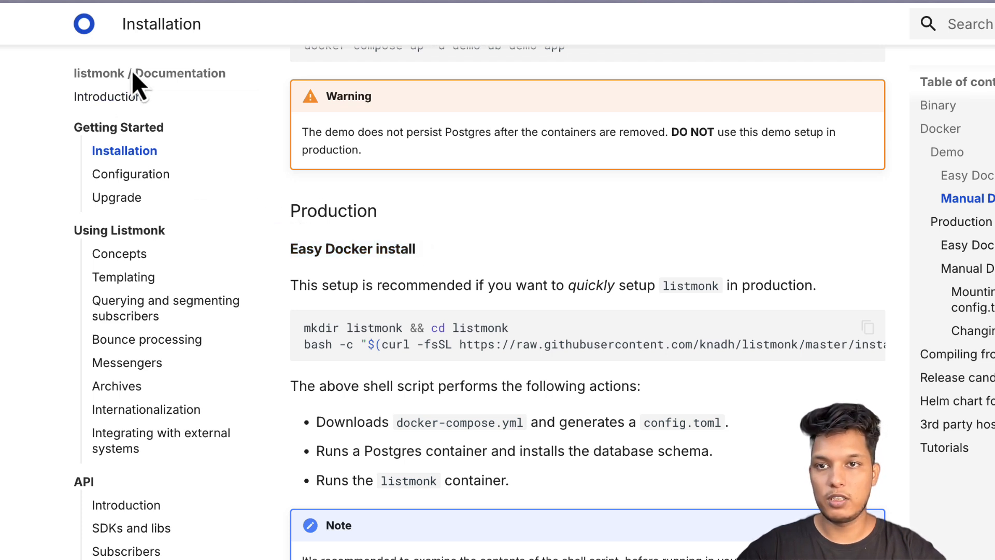
mouse_move(177, 140)
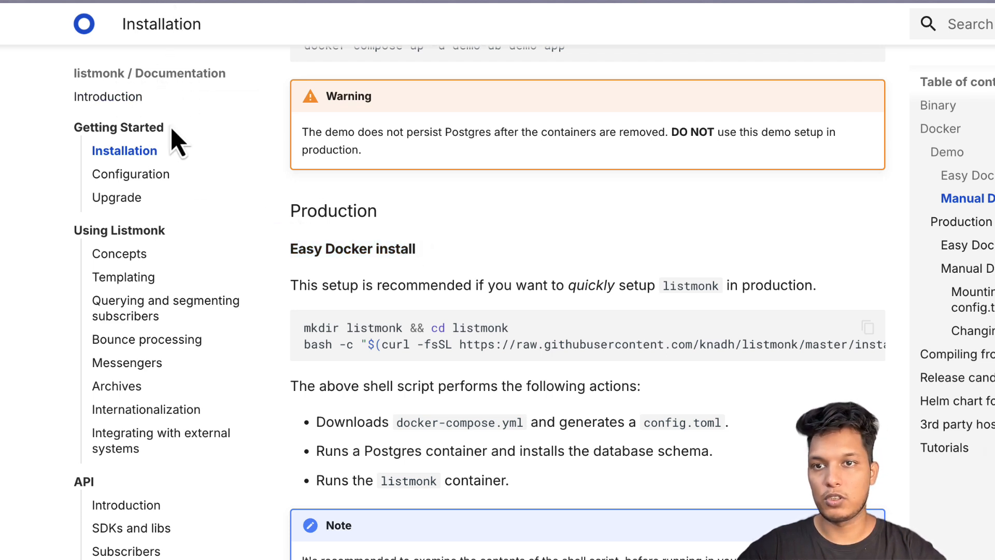
scroll("down", 3)
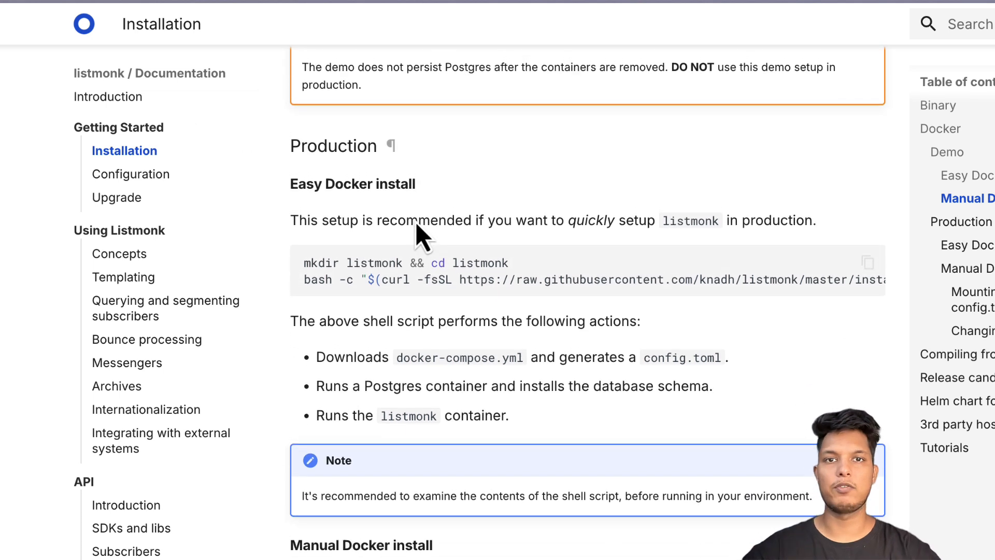
scroll("down", 3)
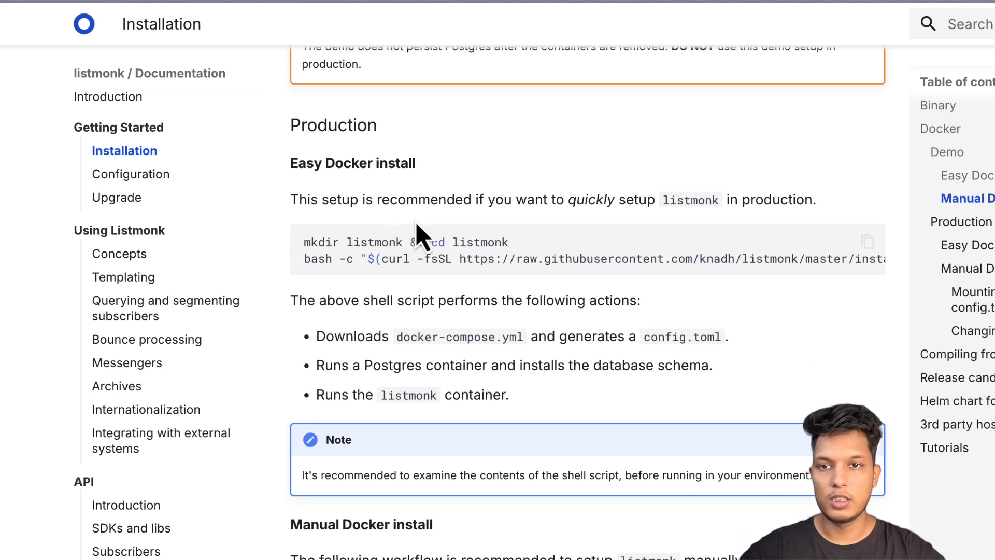
scroll("down", 3)
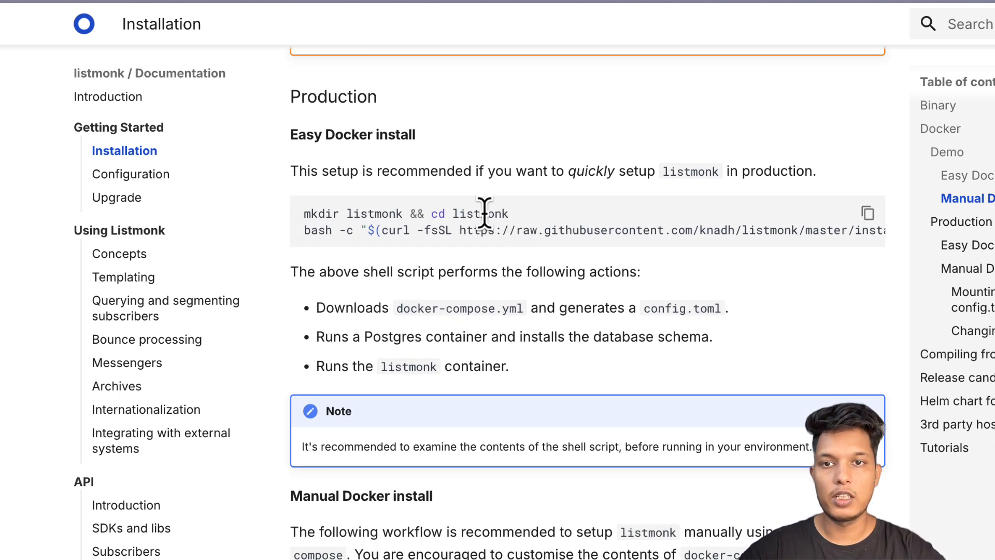
mouse_move(539, 236)
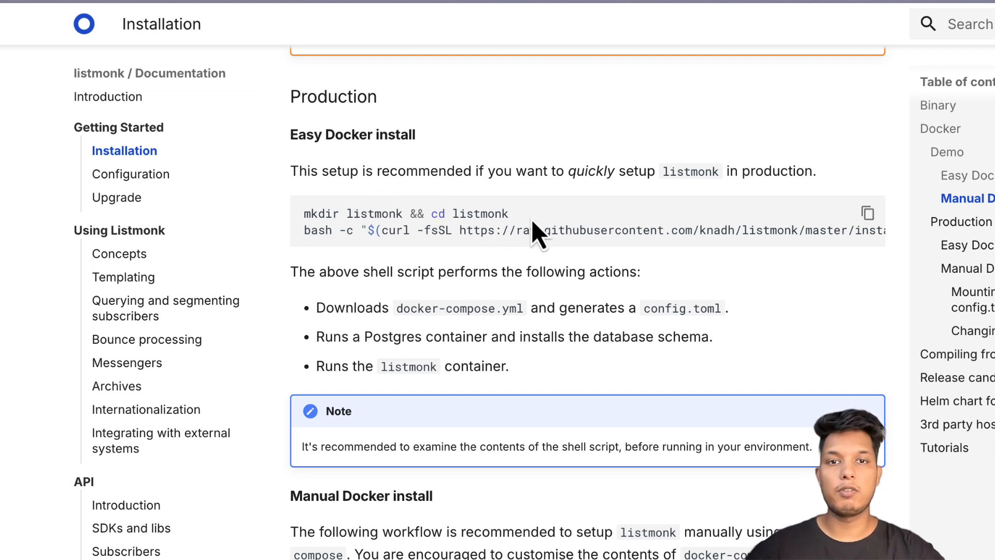
mouse_move(665, 206)
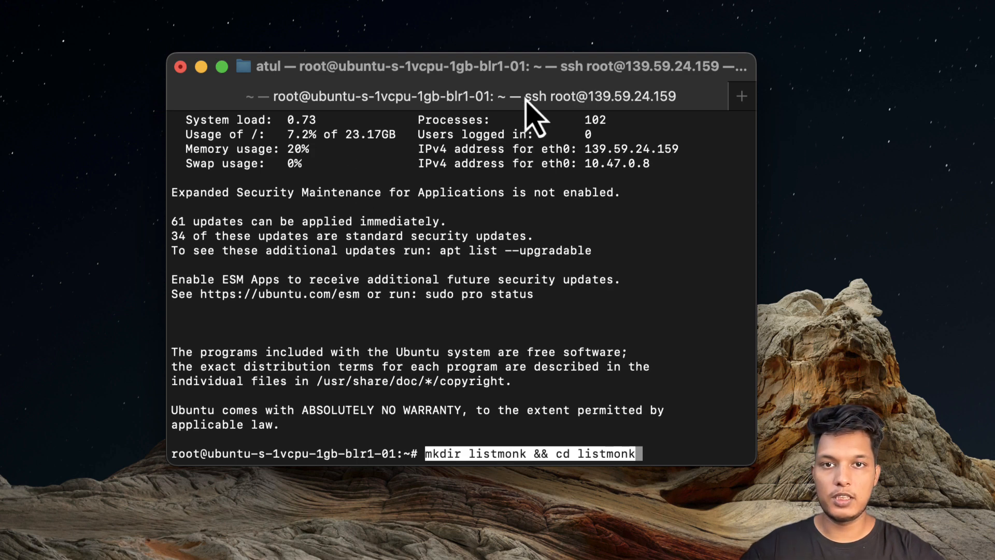
mouse_move(581, 123)
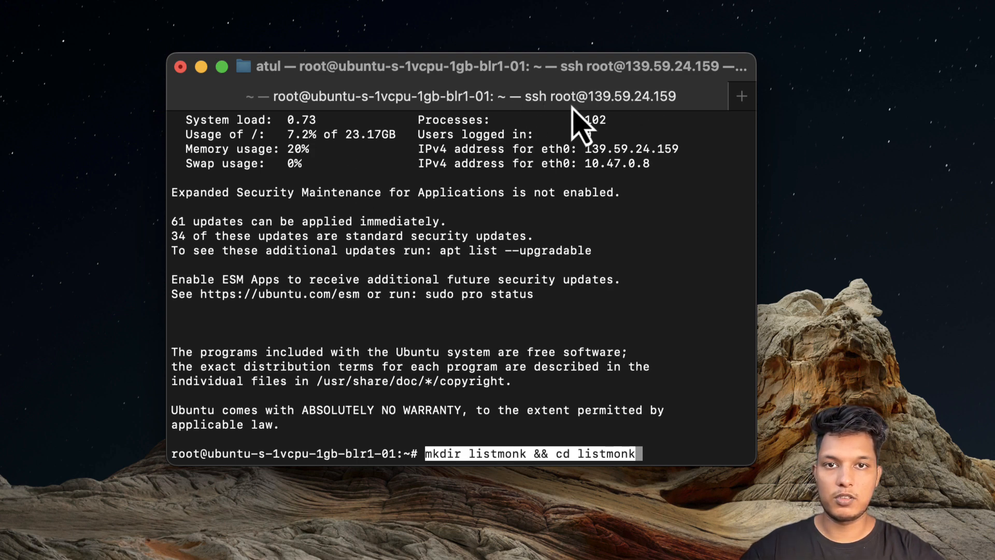
mouse_move(657, 120)
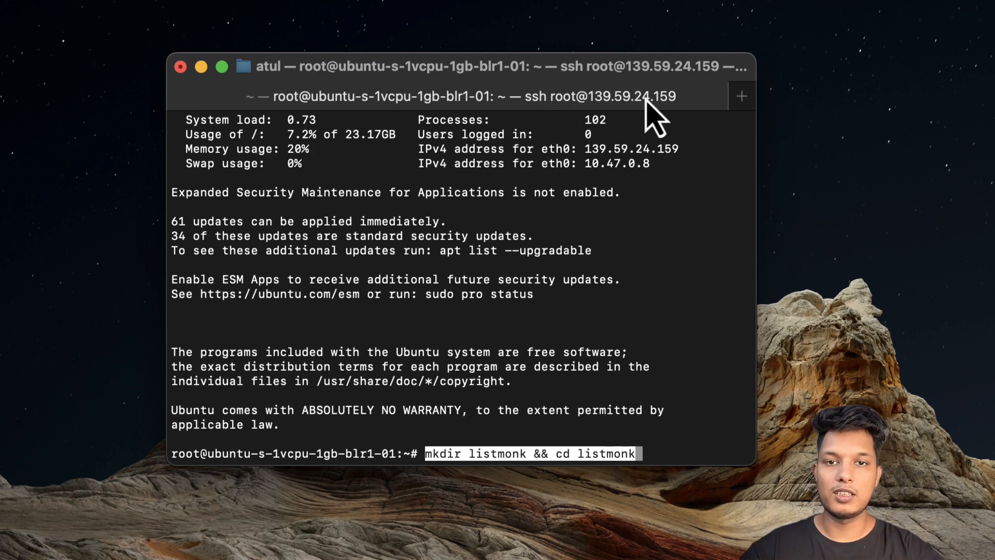
mouse_move(645, 453)
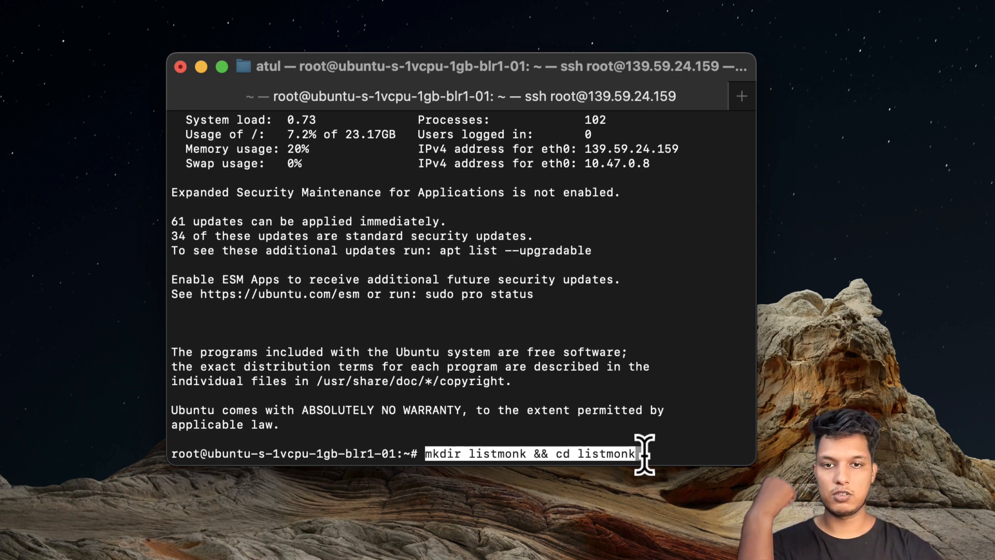
Run 'mkdir listmonk && cd listmonk' on the server and list the empty folder
key("Return")
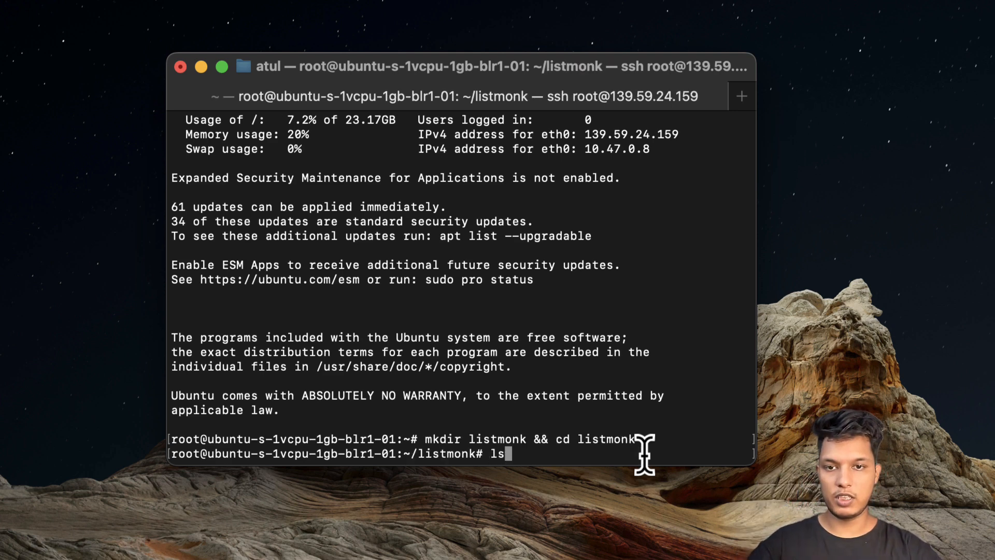
key("Return")
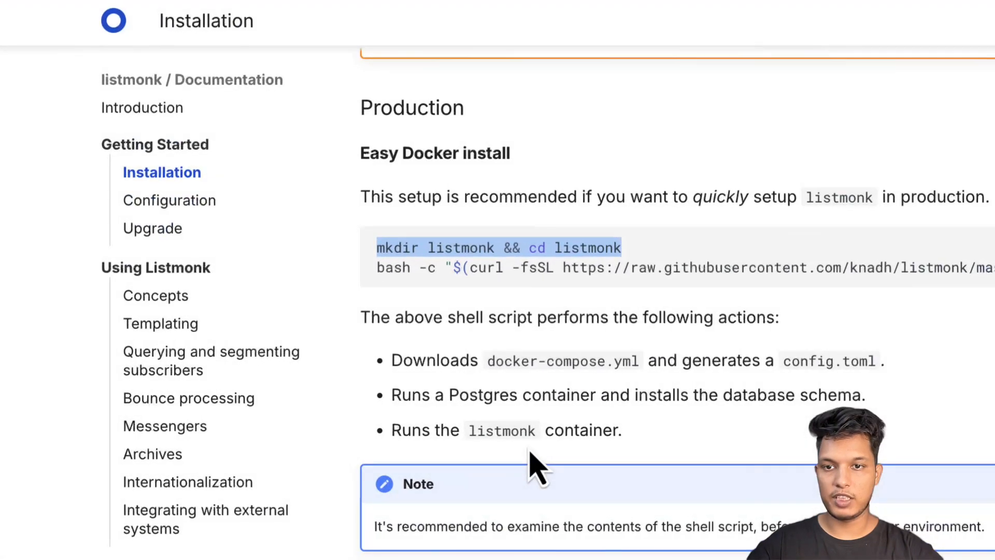
mouse_move(374, 266)
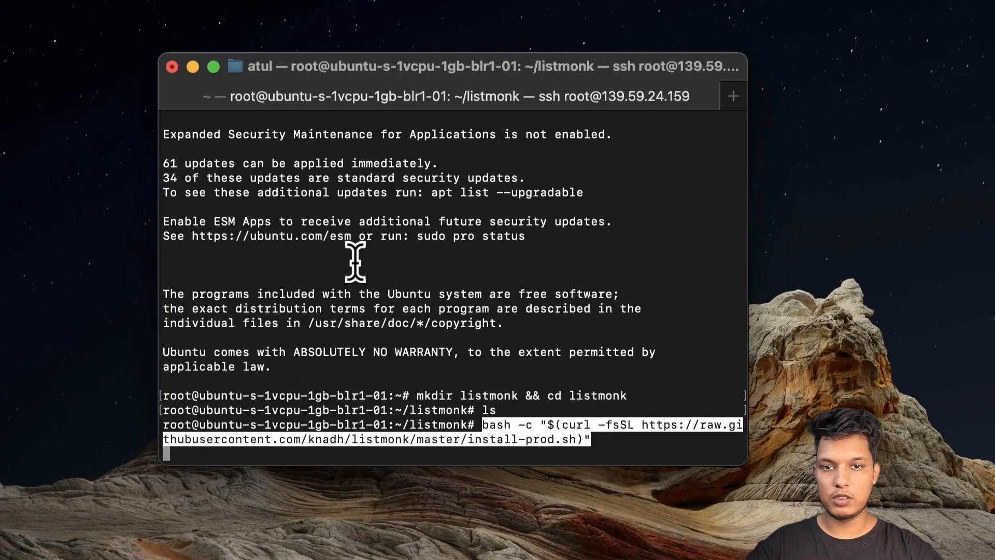
Run the bash -c curl install-prod.sh command in the listmonk folder
key("Return")
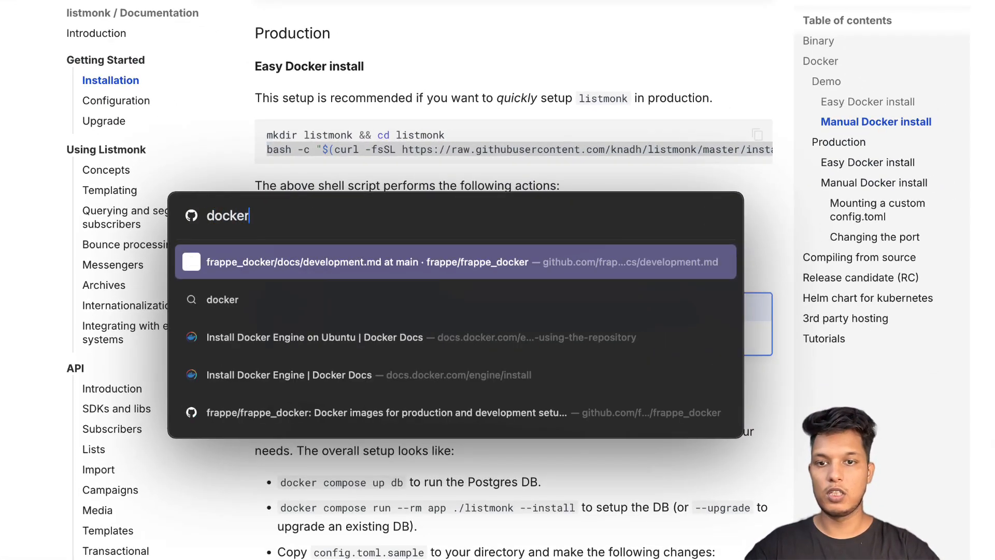
Follow the Docker Engine on Ubuntu guide to add the apt repository and install docker-ce
left_click(313, 337)
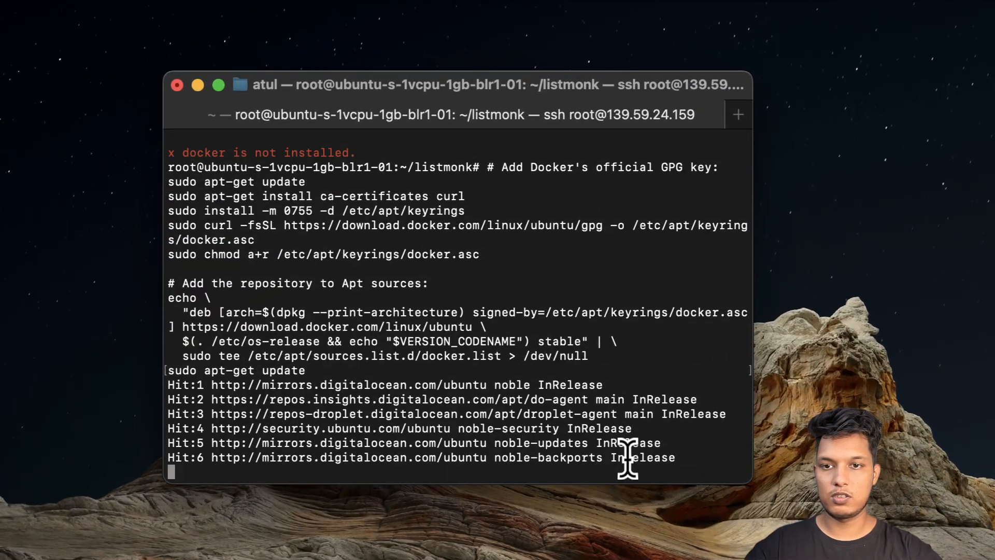
scroll("down", 3)
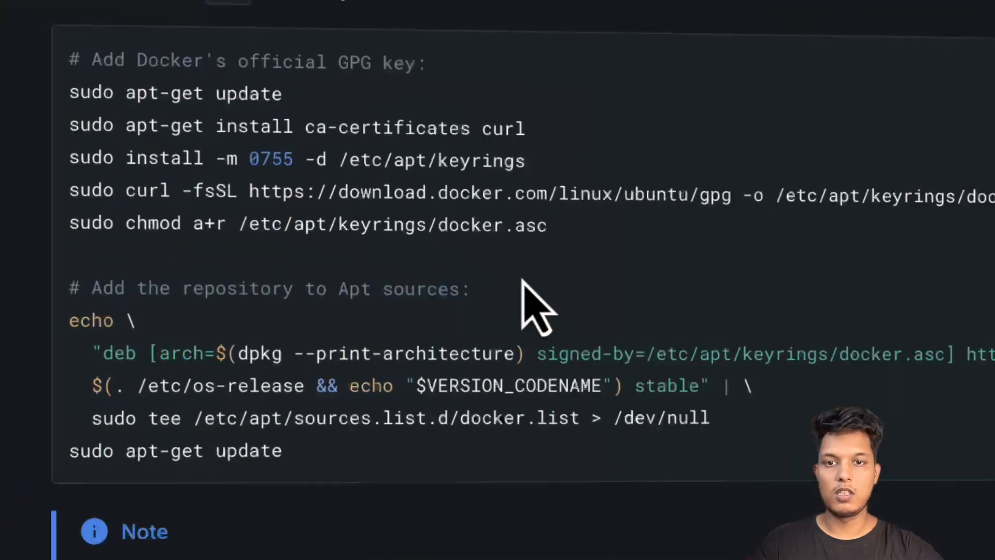
scroll("down", 3)
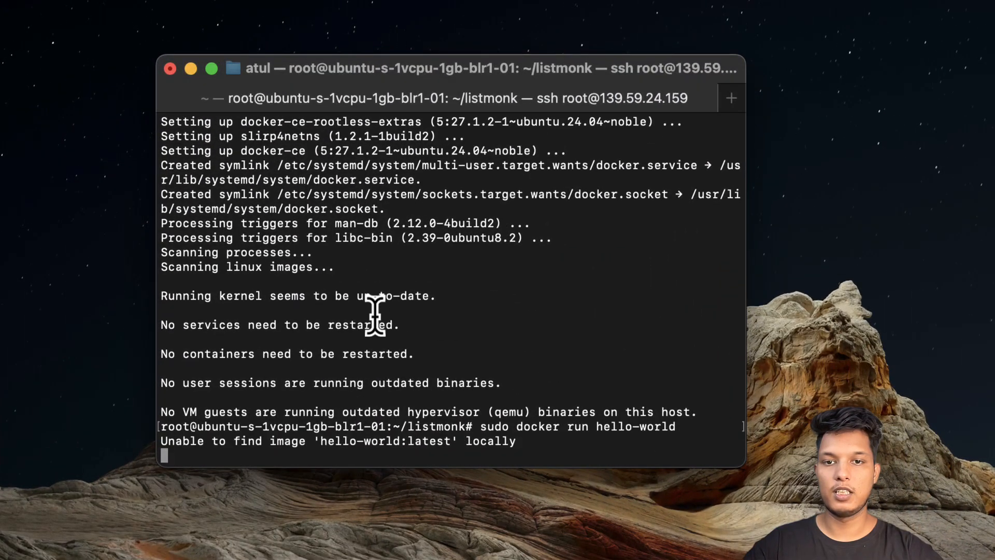
mouse_move(519, 358)
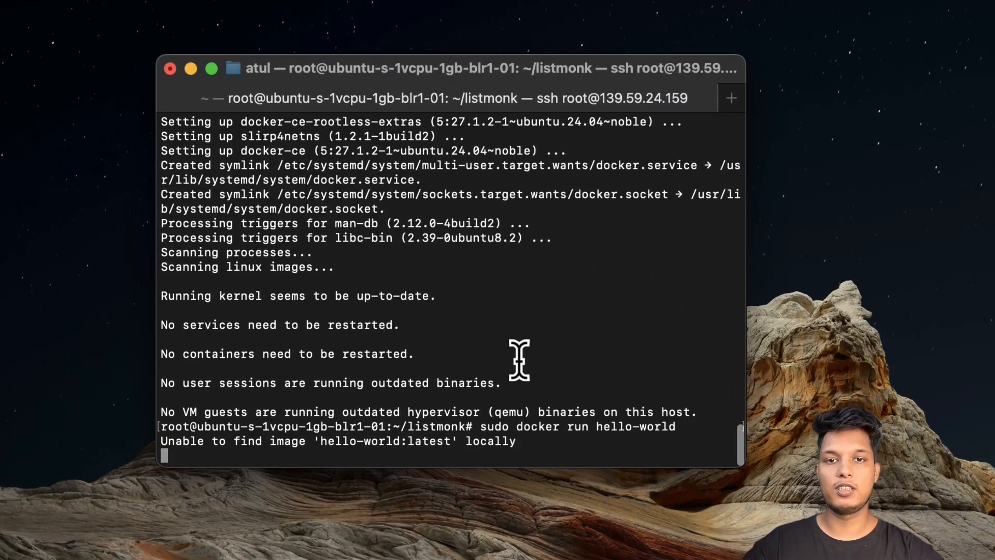
Run sudo docker run hello-world to confirm Docker works, then list the listmonk folder
scroll("down", 3)
type("ls")
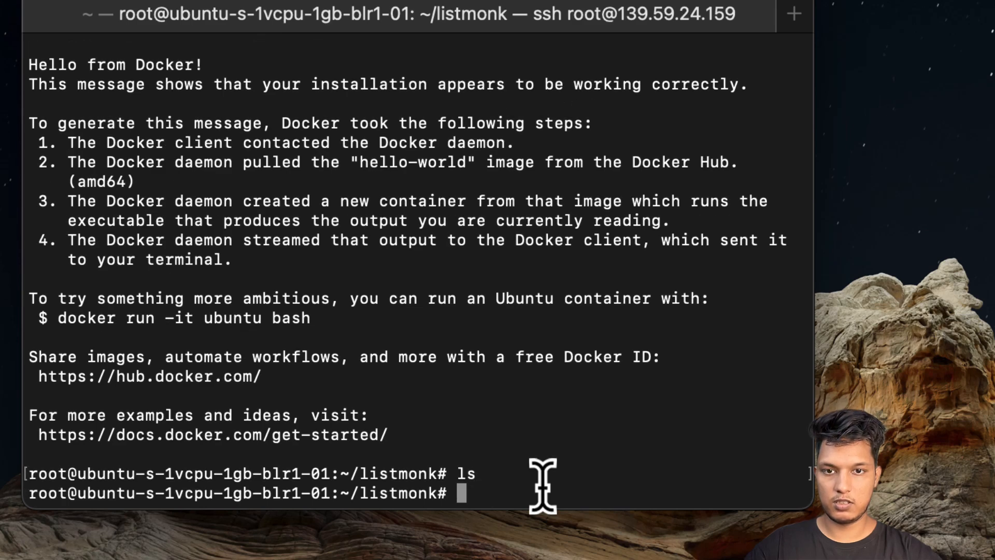
Run the listmonk install-prod.sh script so it pulls the database and app images
key("Return")
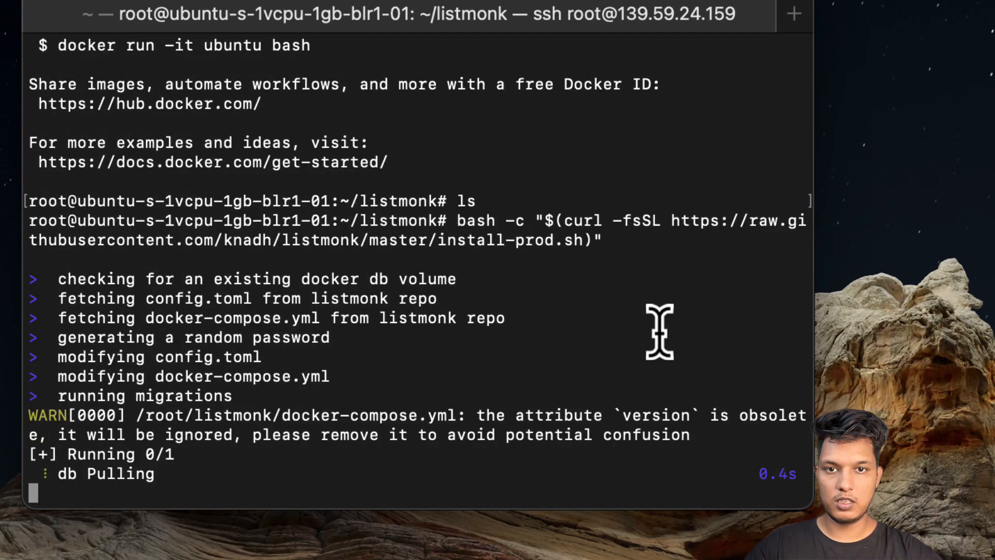
mouse_move(717, 257)
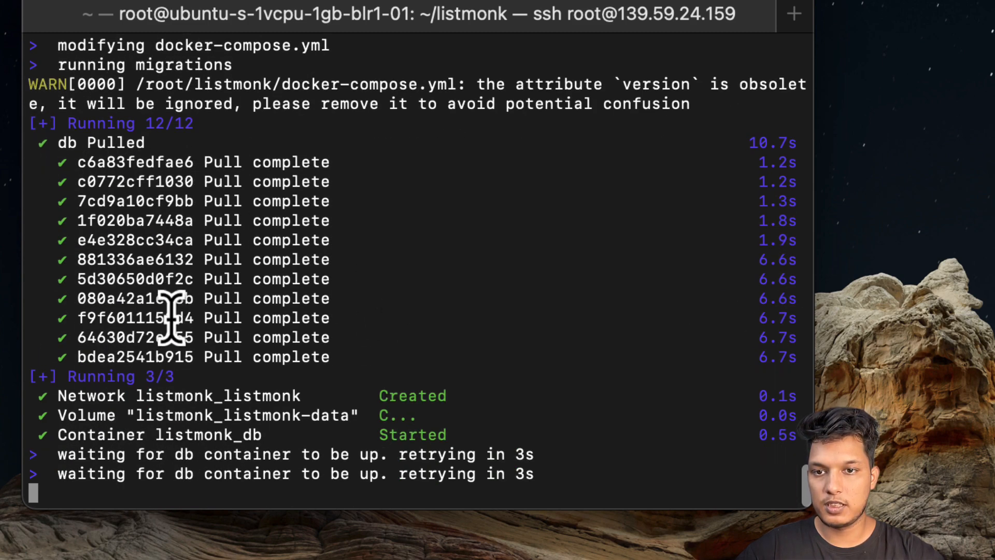
mouse_move(83, 419)
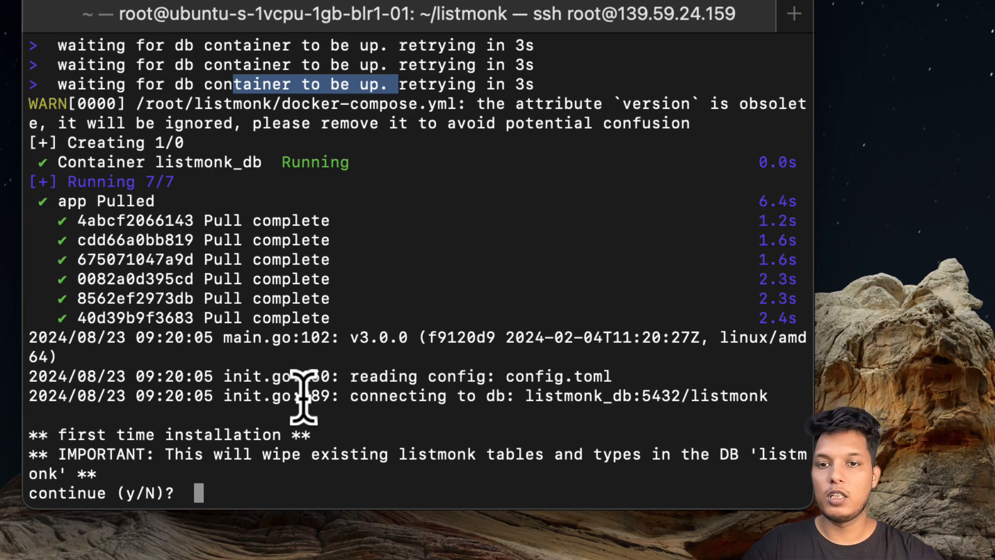
Answer y at the continue prompt to finish the first-time listmonk installation
type("y")
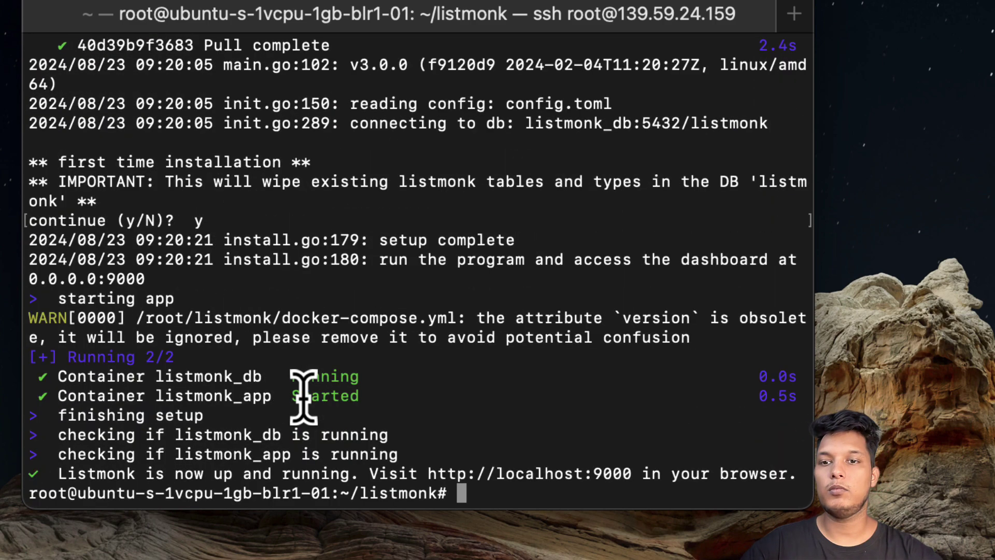
mouse_move(634, 460)
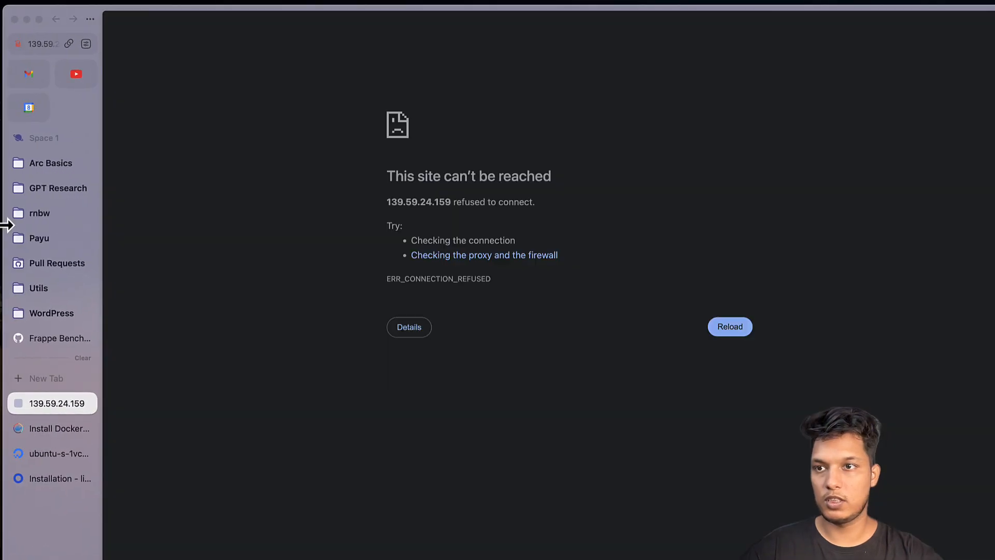
Edit the refused server-IP address in Arc's address bar
left_click(51, 43)
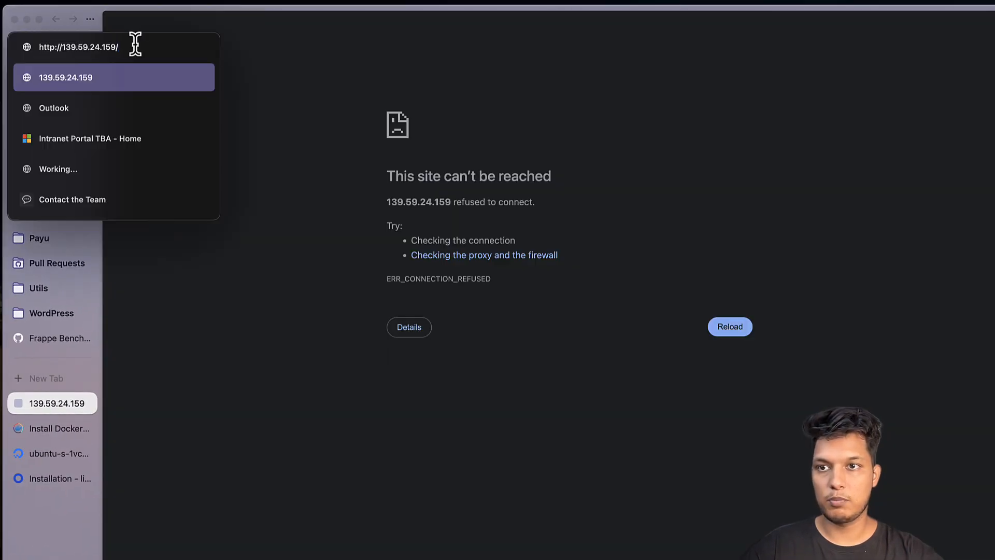
Load the server IP on port 9000, choose Login and cancel the browser sign-in dialog
type(":900")
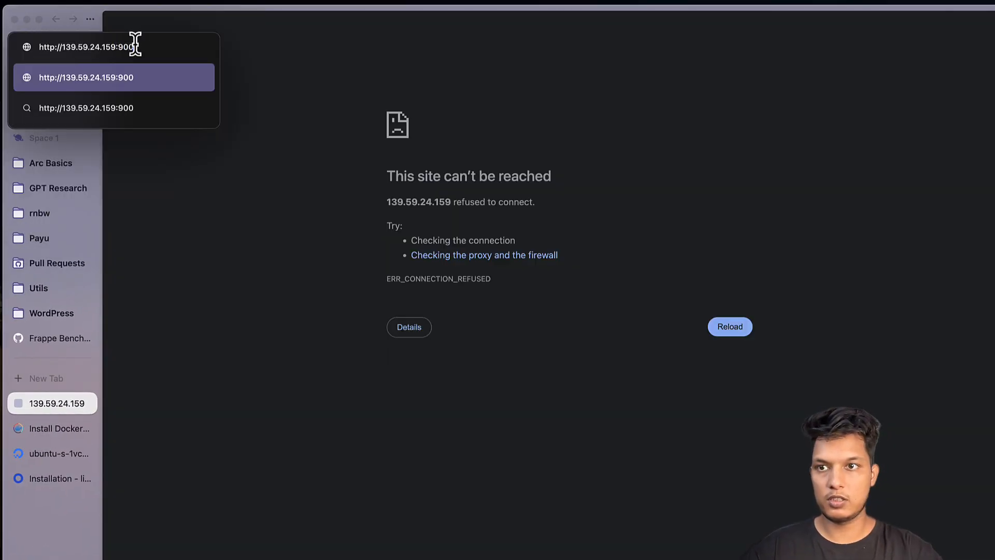
left_click(114, 78)
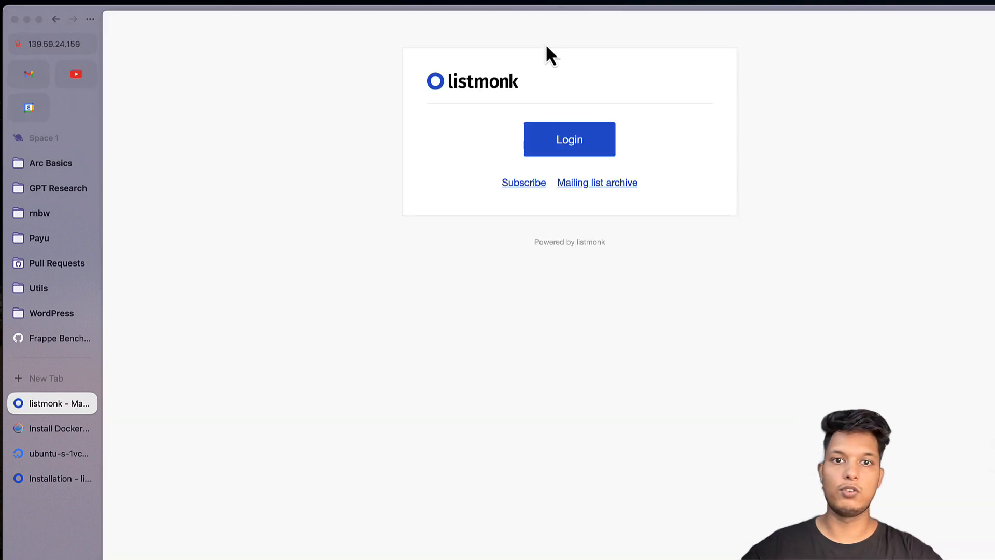
left_click(569, 139)
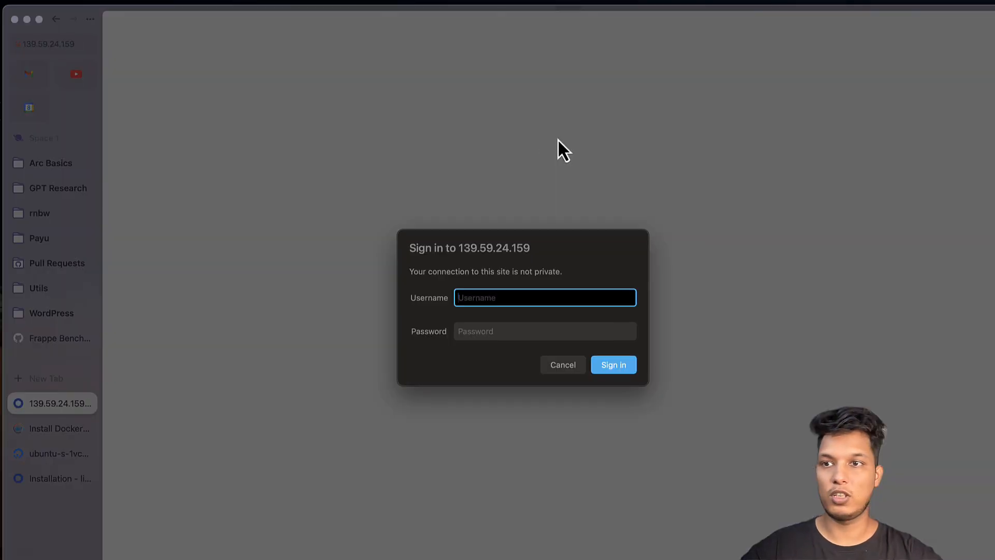
left_click(561, 364)
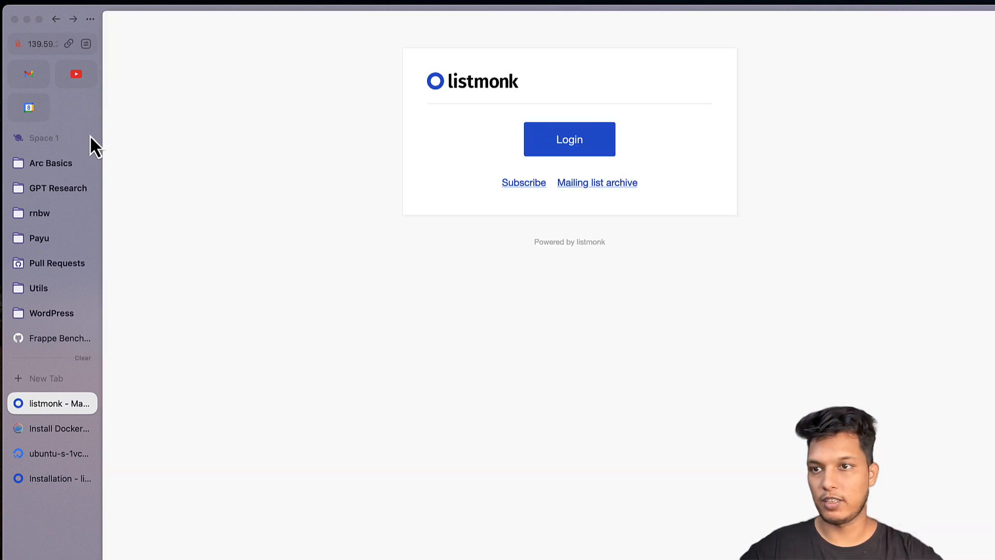
Bring up the listmonk Installation docs and scroll to the Manual Docker install section
left_click(53, 478)
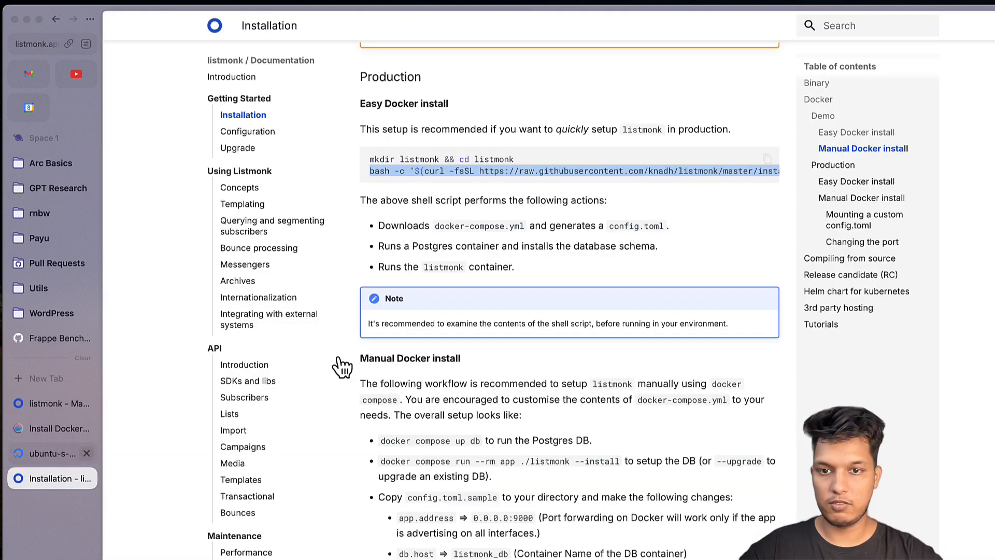
scroll("down", 3)
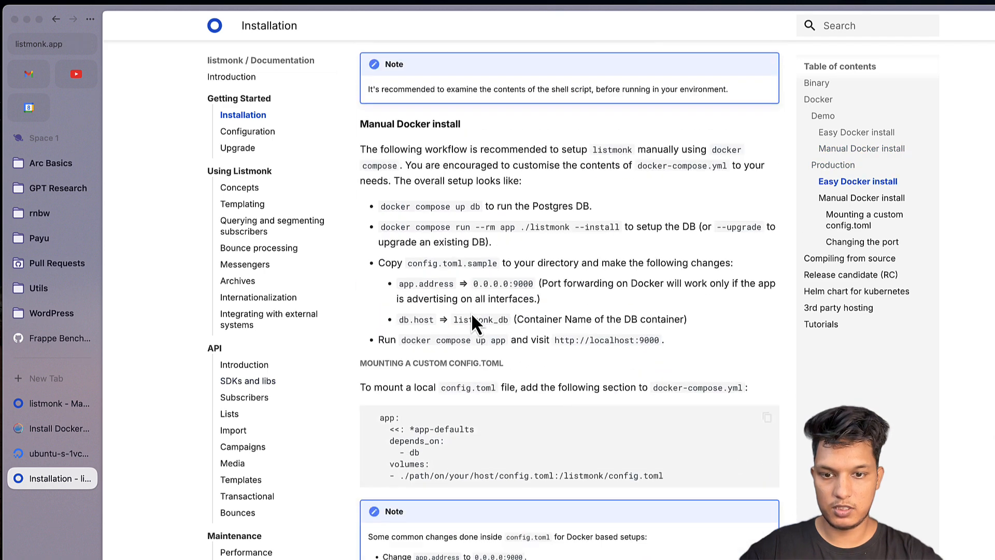
scroll("down", 3)
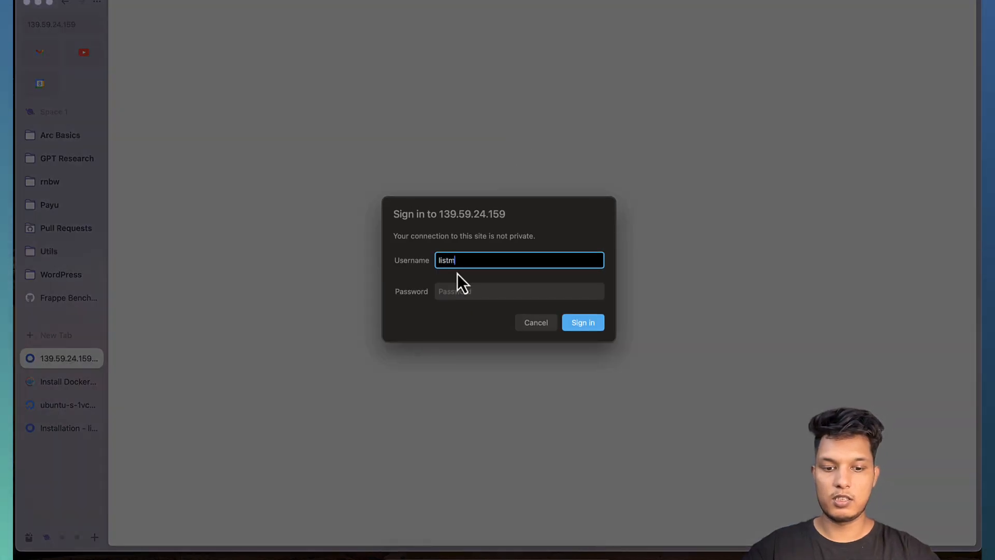
Enter 'listmonk' in the sign-in Username field, then clear it
left_click(519, 290)
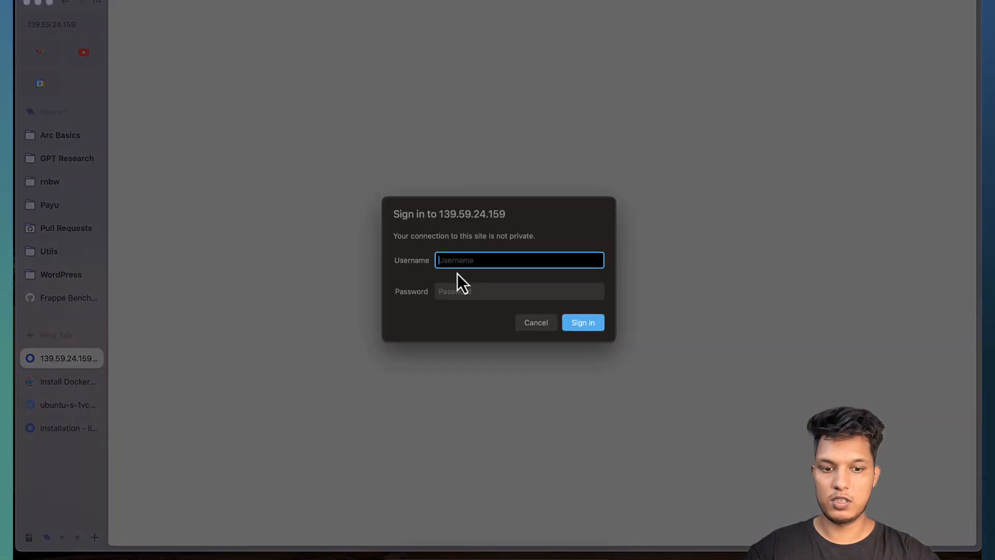
type("listmonk")
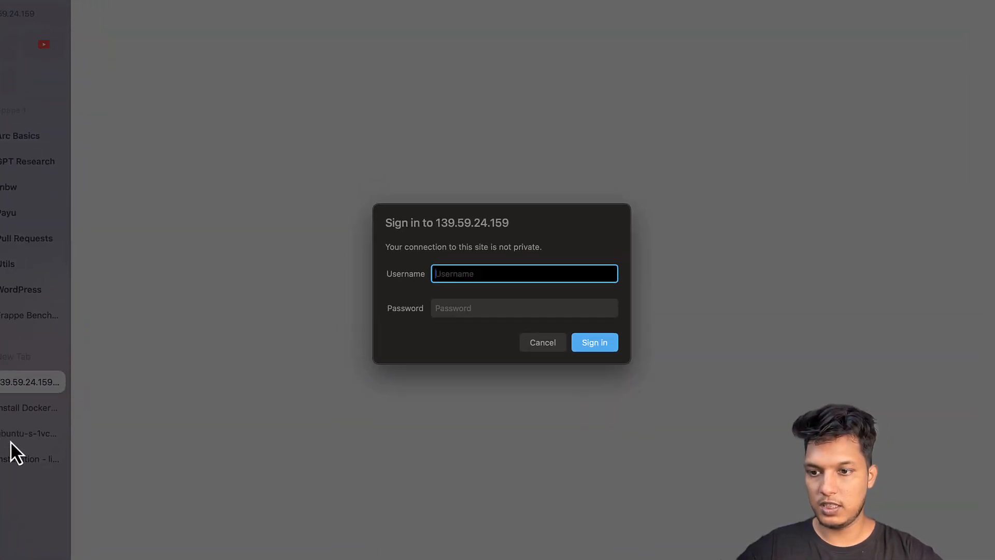
left_click(542, 342)
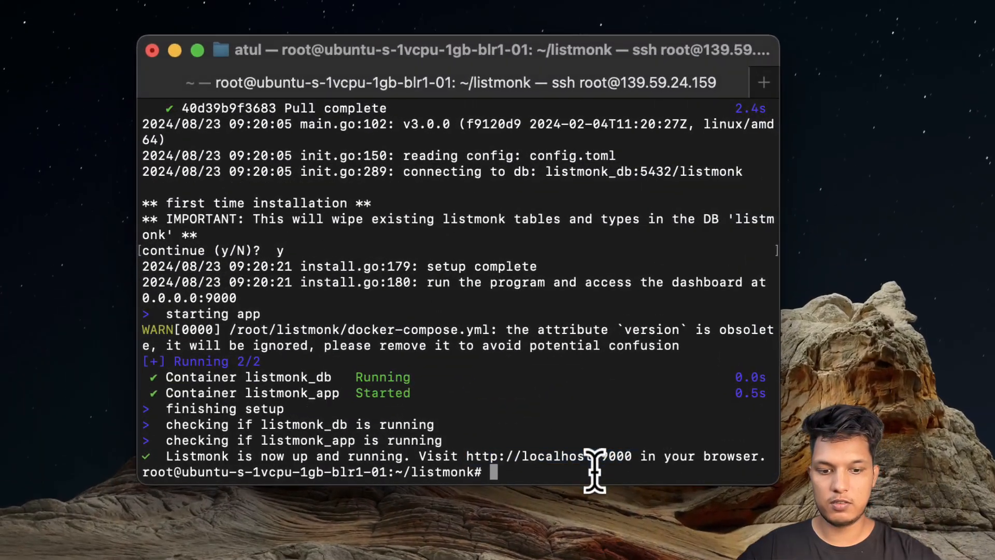
Print docker-compose.yml with cat and review its port 9000:9000, Postgres 13 image and credentials
type("ls")
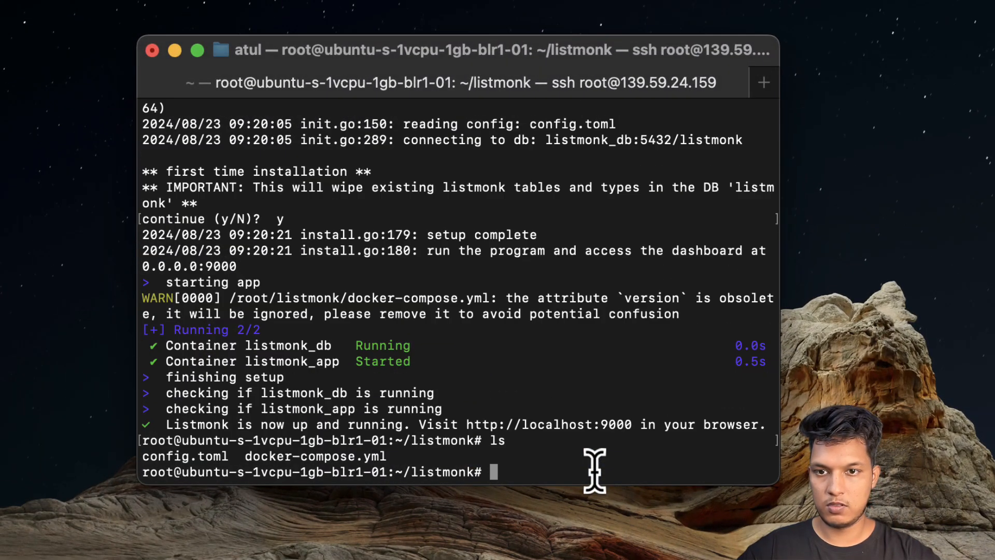
type("cat")
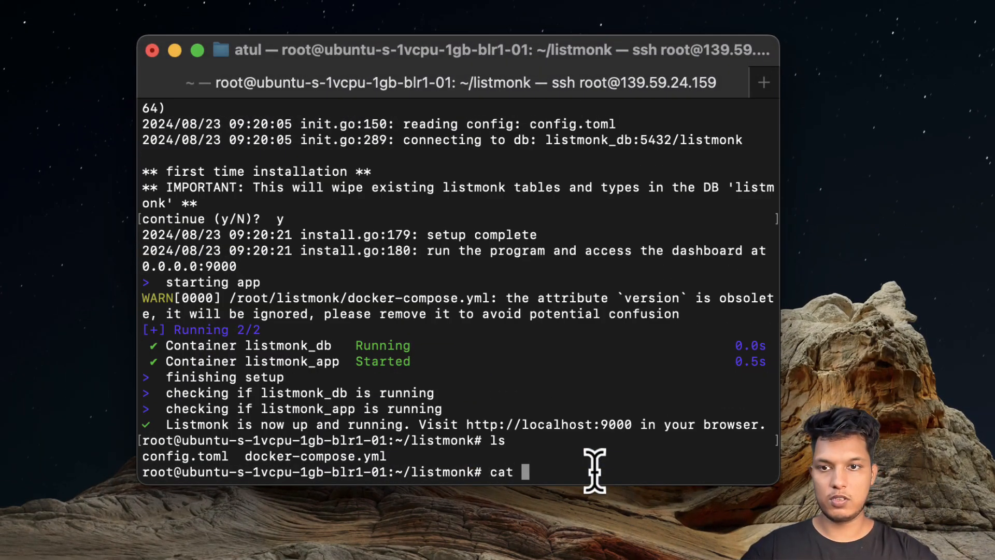
type("docker-compose.yml")
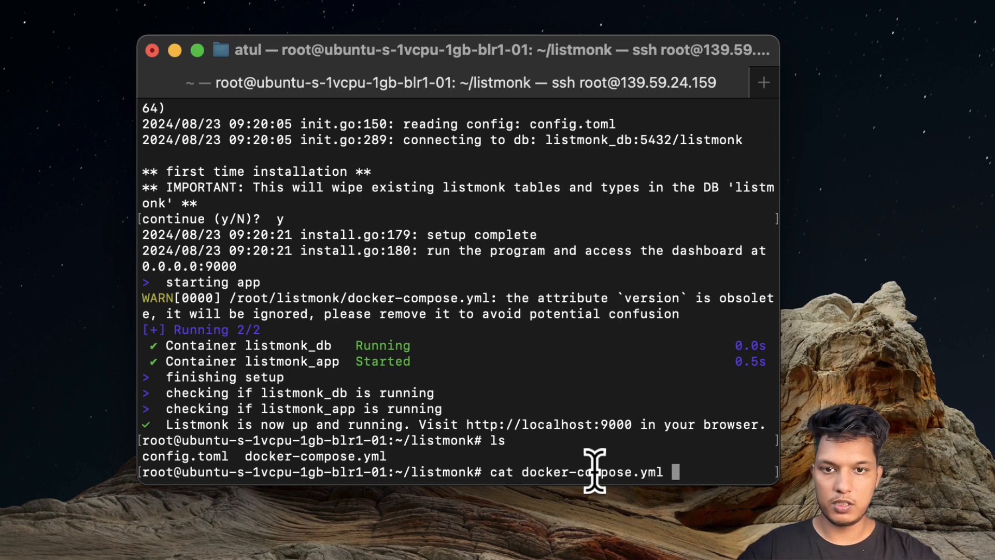
key("Return")
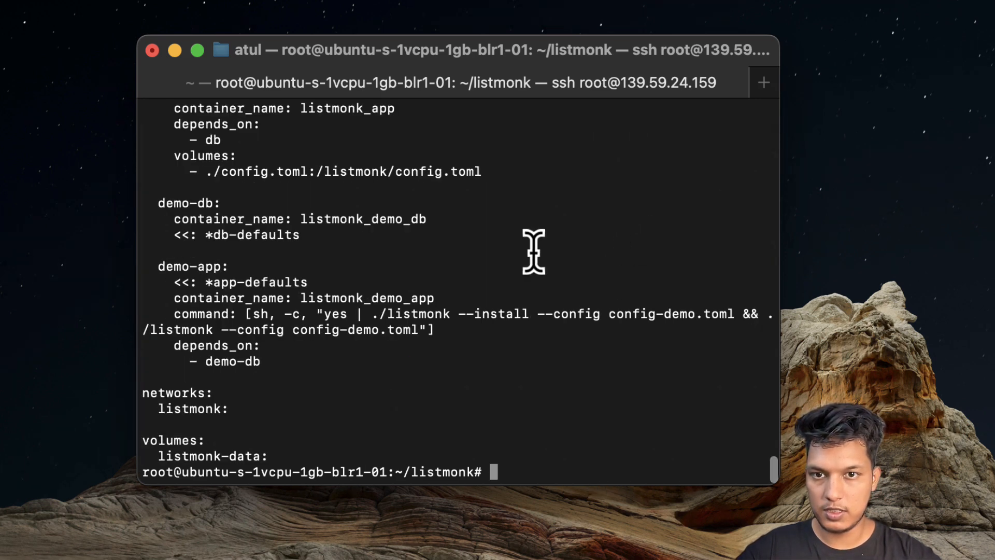
scroll("up", 3)
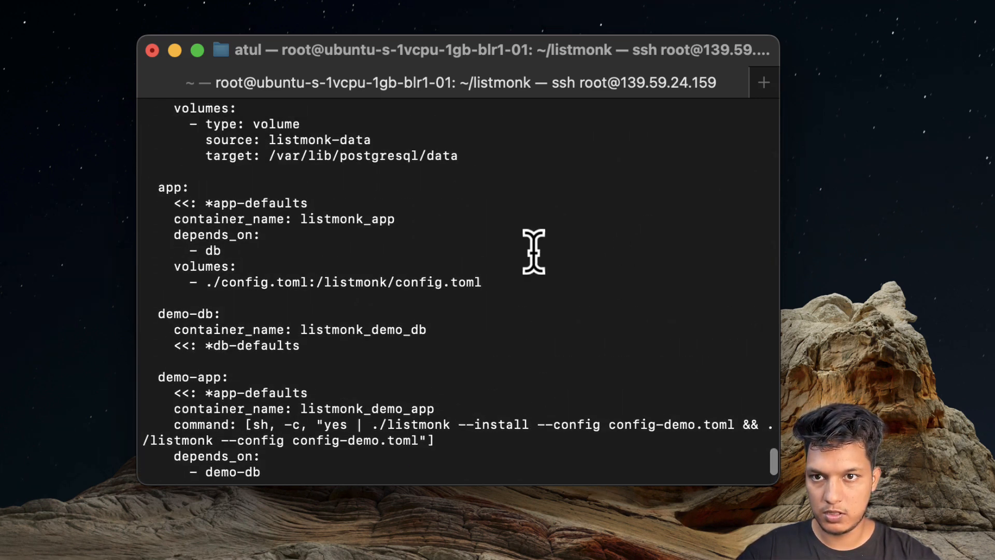
scroll("up", 3)
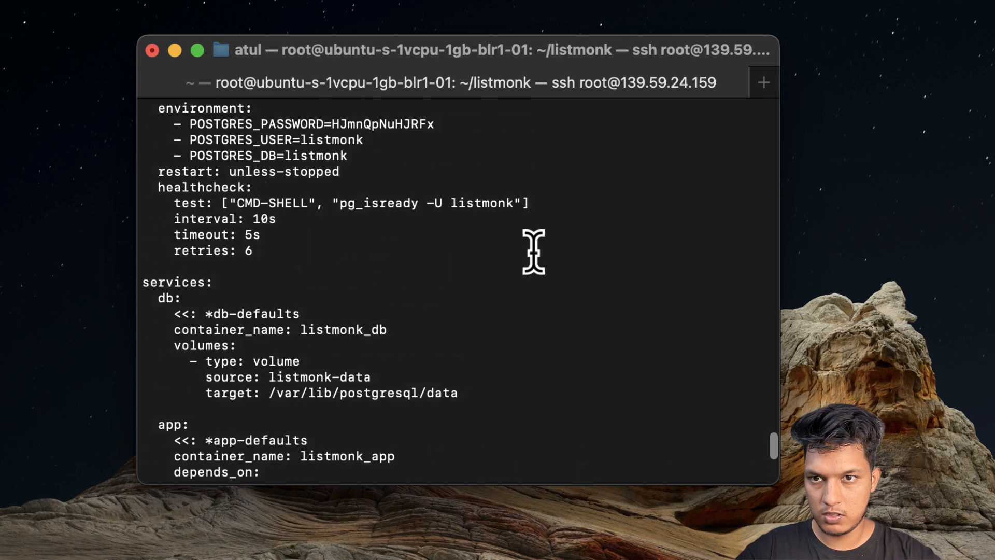
scroll("up", 3)
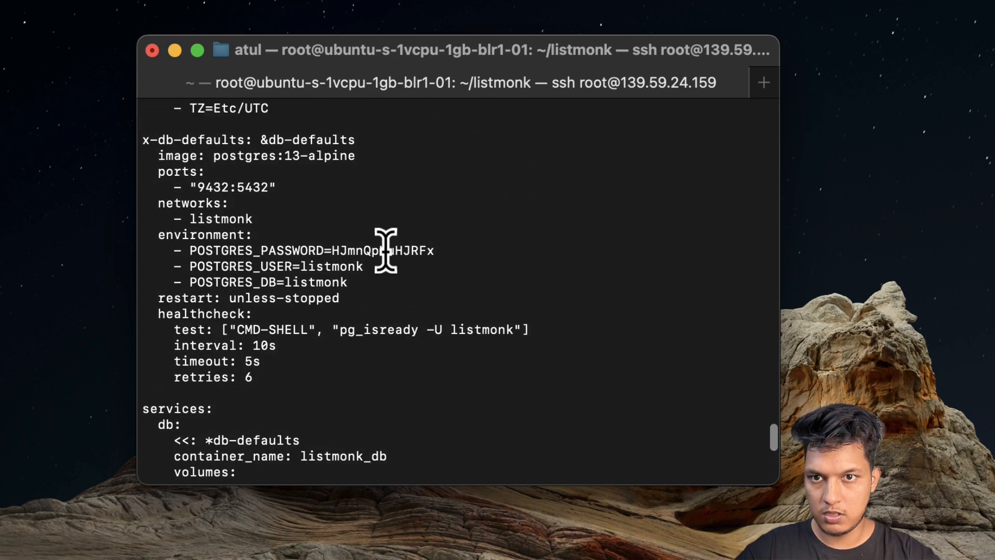
mouse_move(329, 246)
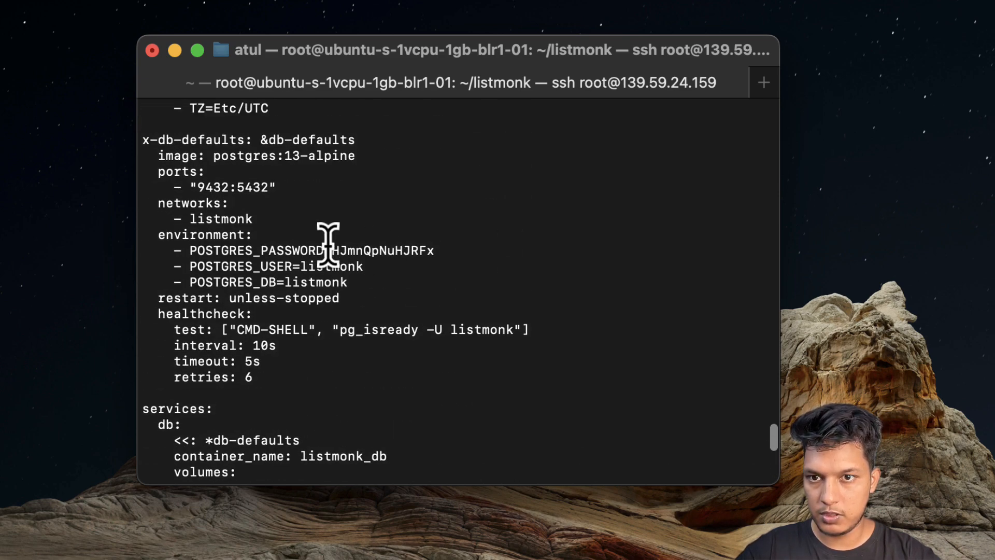
scroll("up", 3)
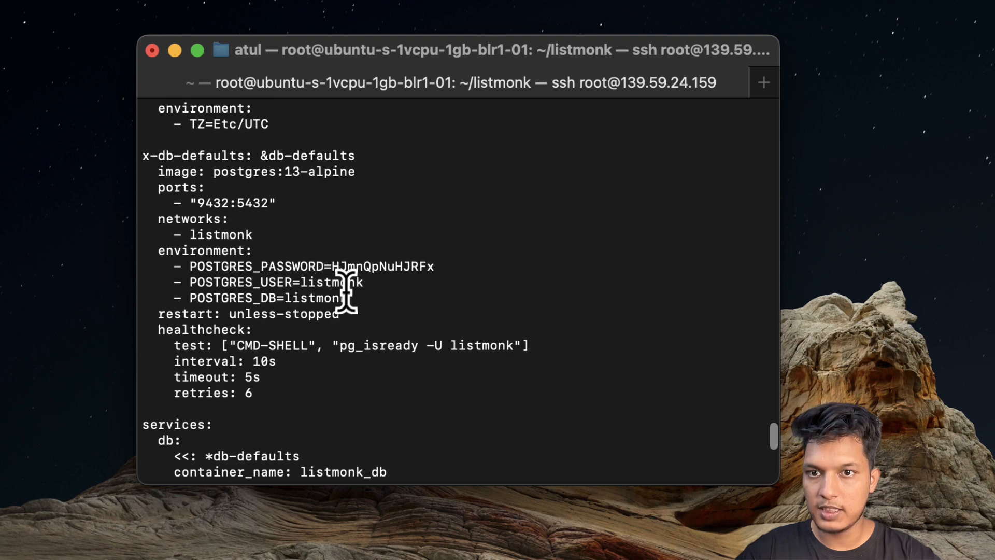
scroll("up", 3)
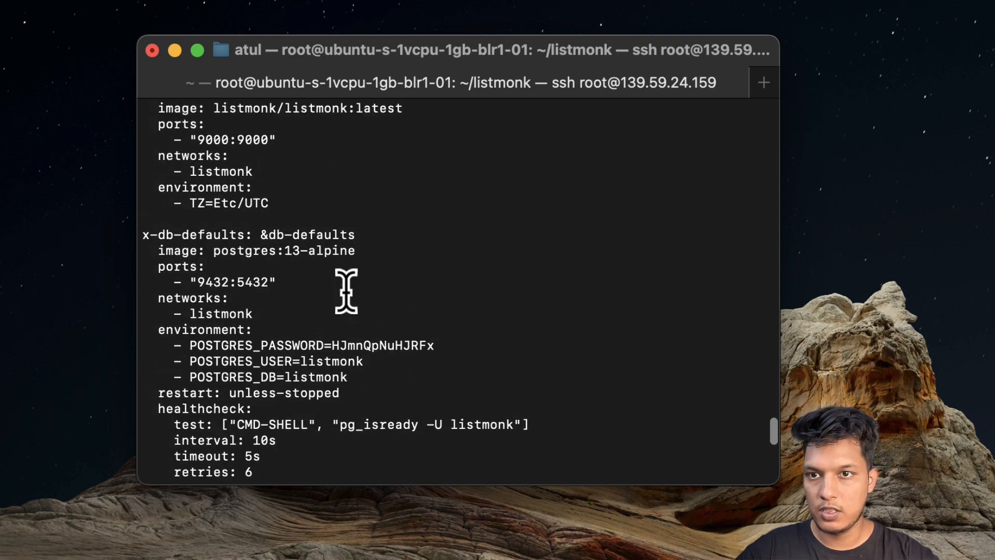
scroll("up", 3)
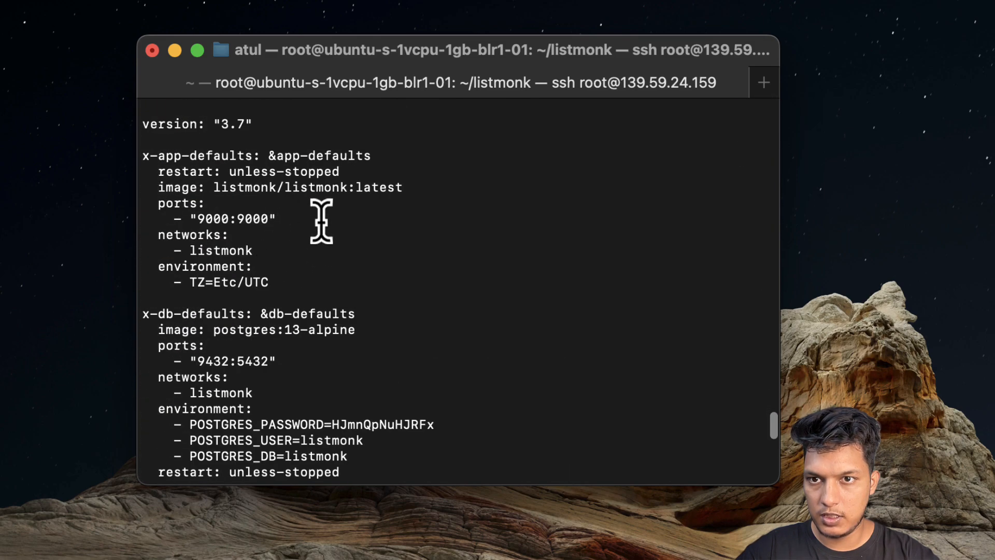
scroll("down", 3)
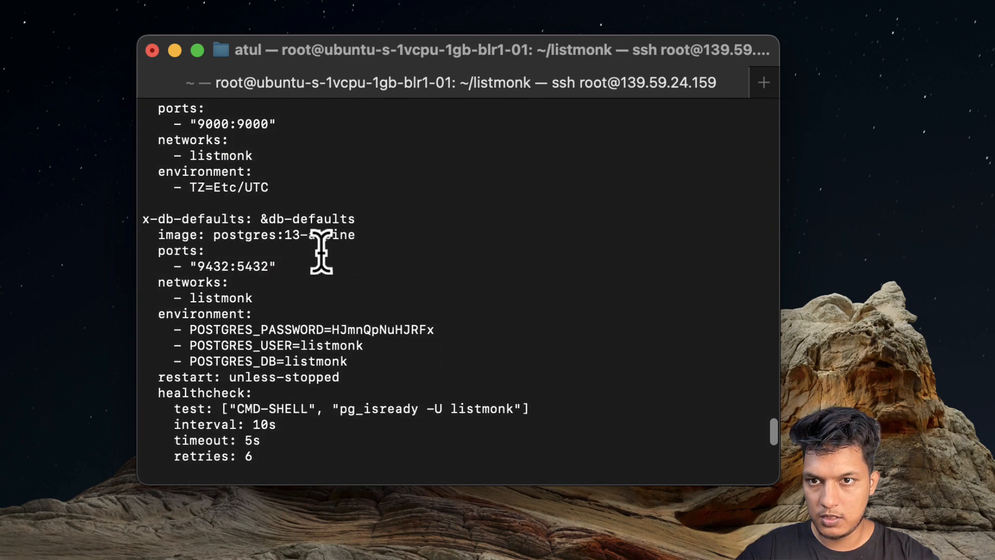
scroll("down", 3)
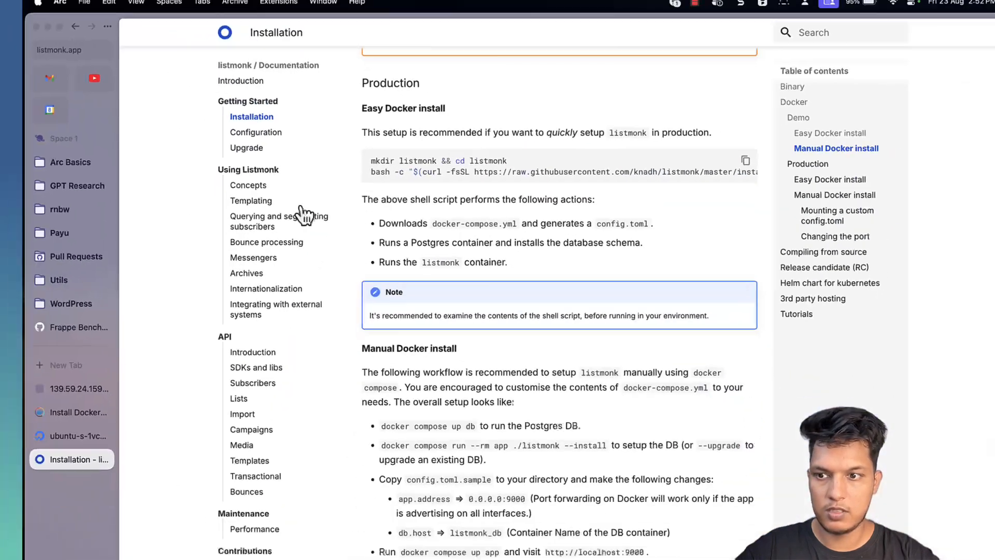
left_click(80, 389)
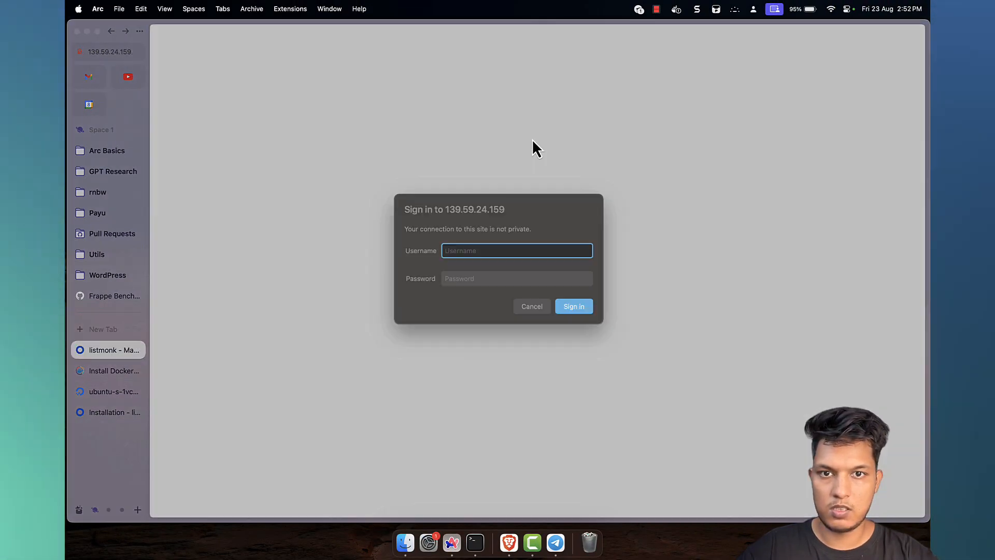
Sign in as 'listmonk' to reach the admin dashboard with 2 lists, 2 subscribers, 1 campaign
type("listmonk")
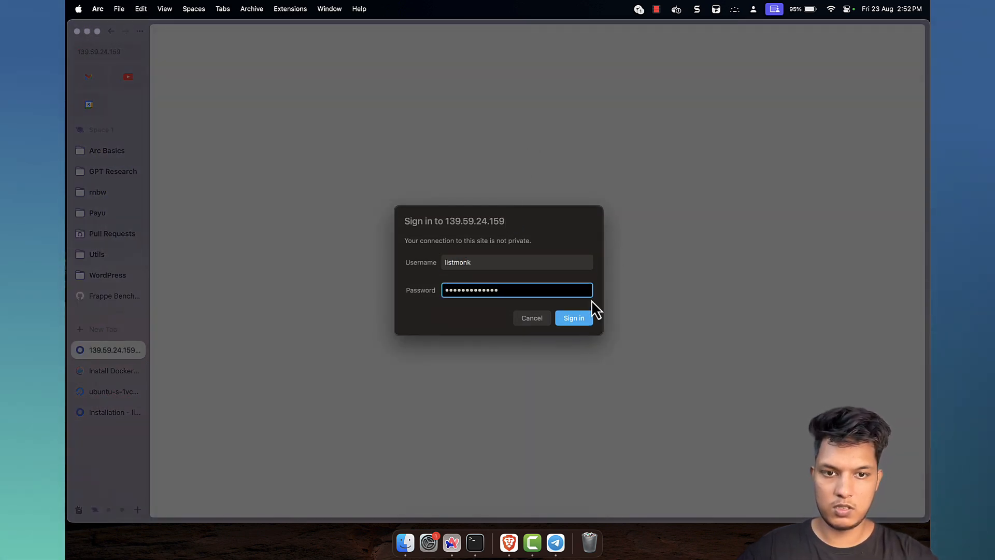
left_click(573, 318)
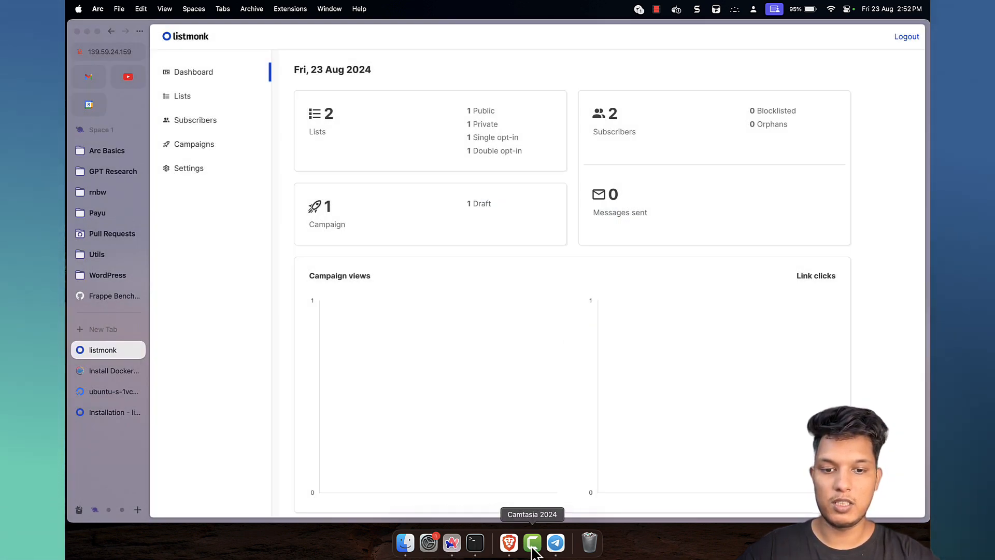
mouse_move(452, 542)
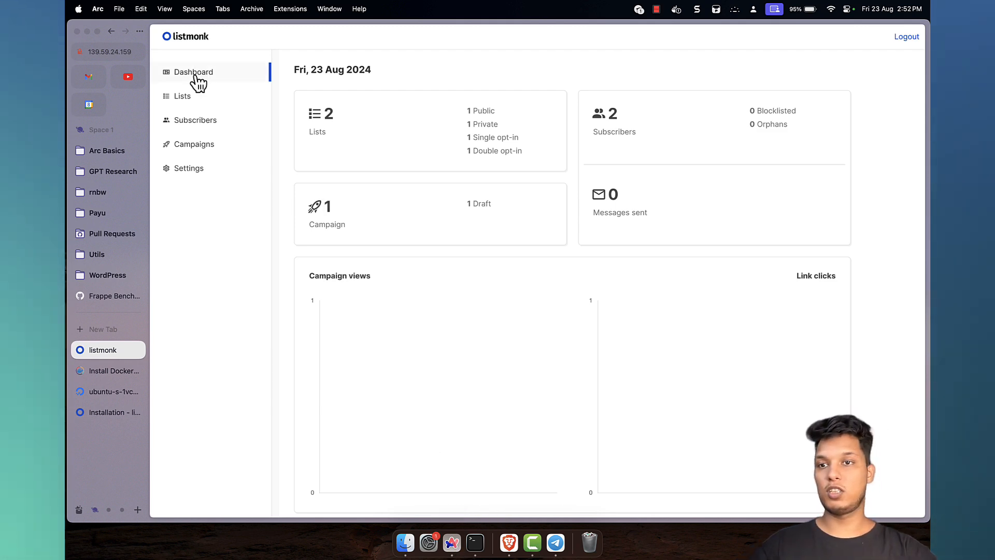
Tour Subscribers Import, Bounces, All campaigns and Create new, discarding the unsaved campaign
left_click(183, 95)
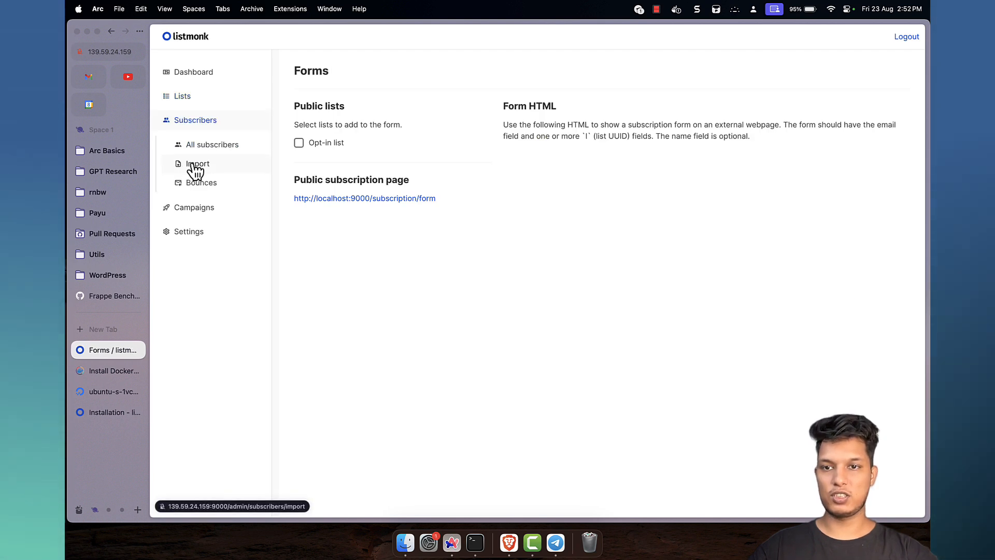
left_click(197, 163)
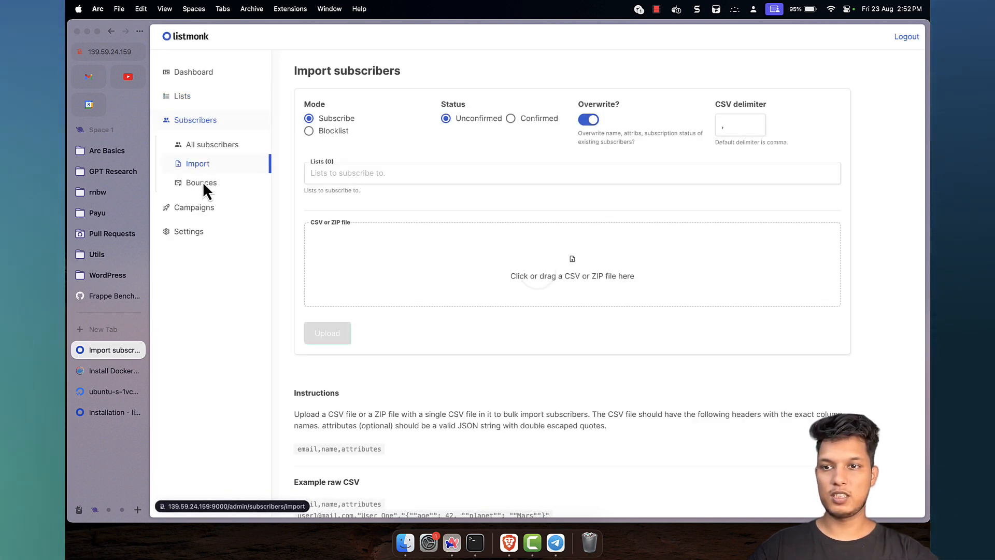
left_click(200, 183)
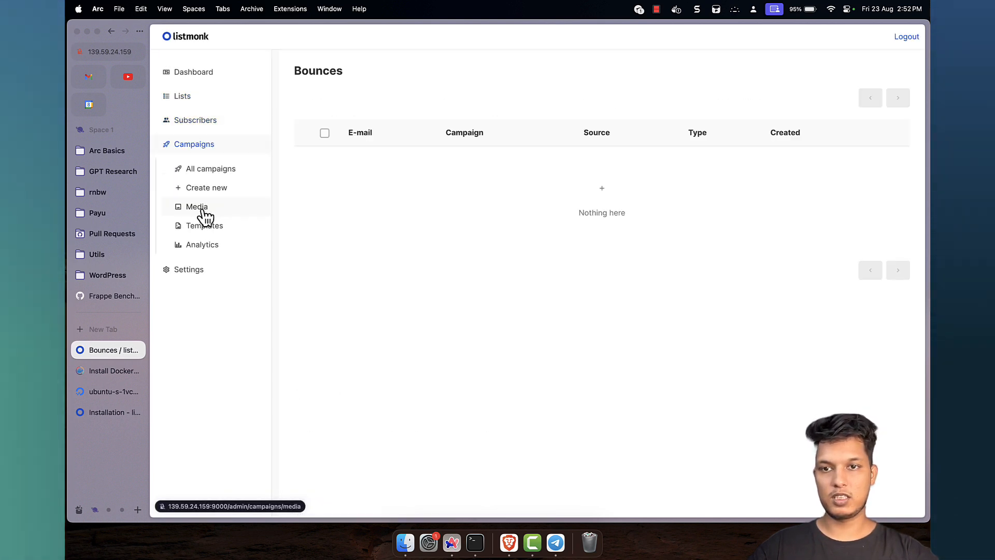
left_click(209, 168)
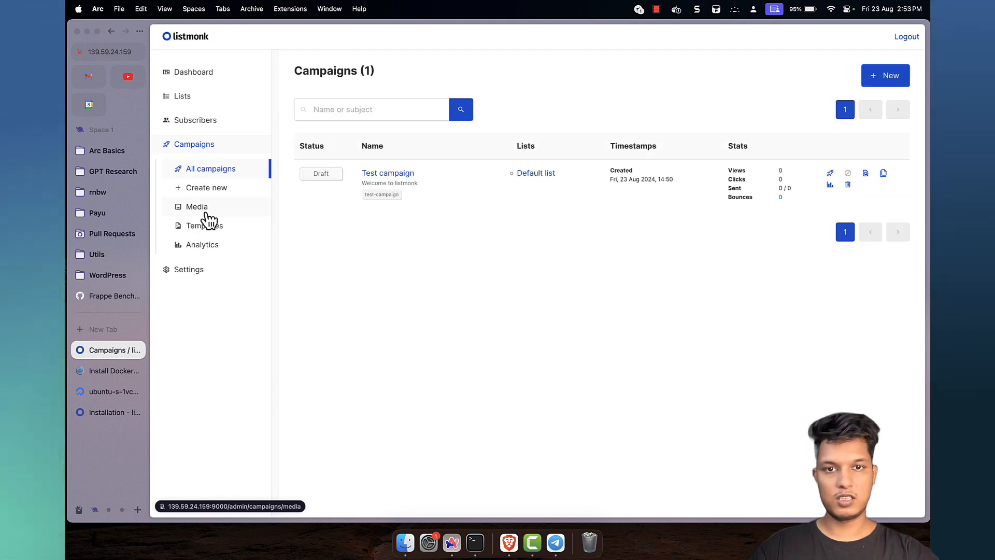
left_click(207, 188)
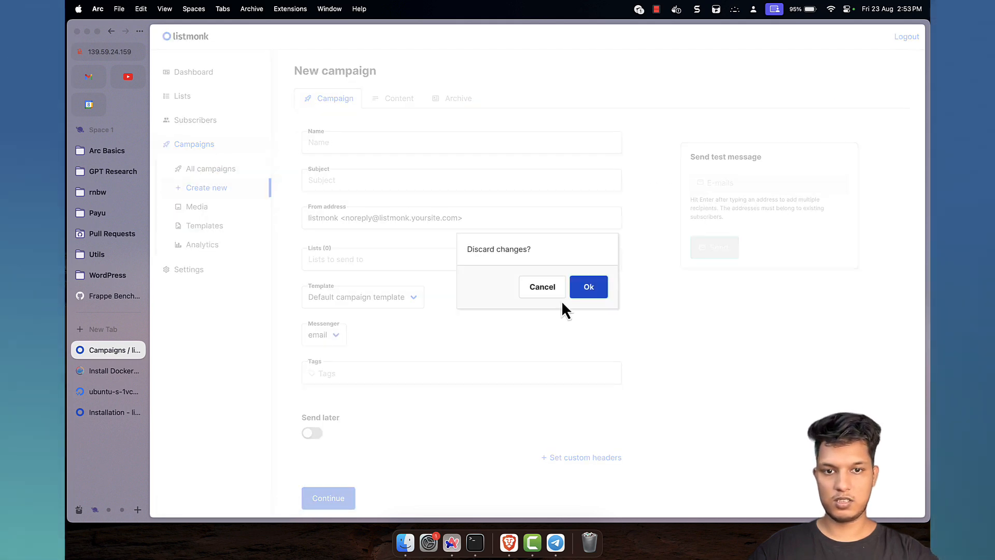
left_click(587, 286)
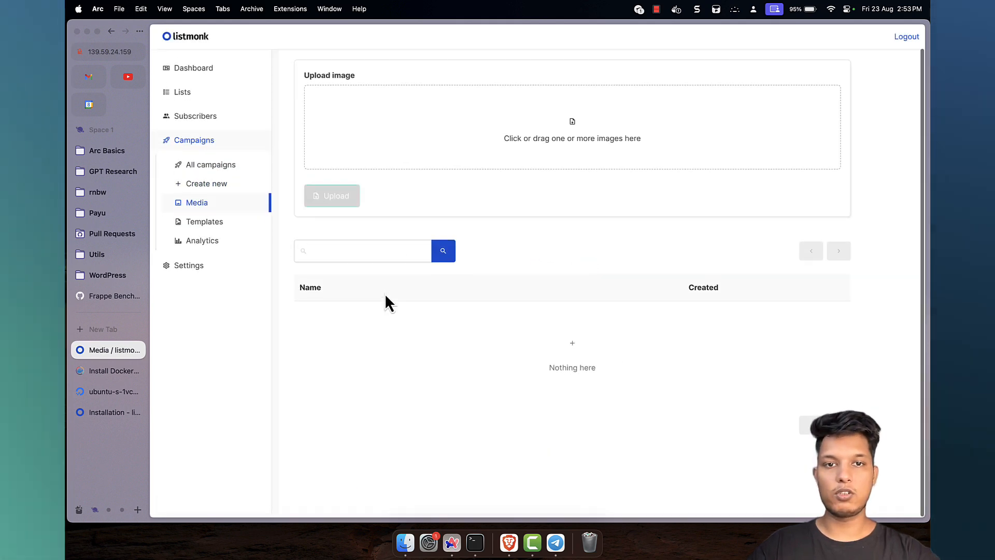